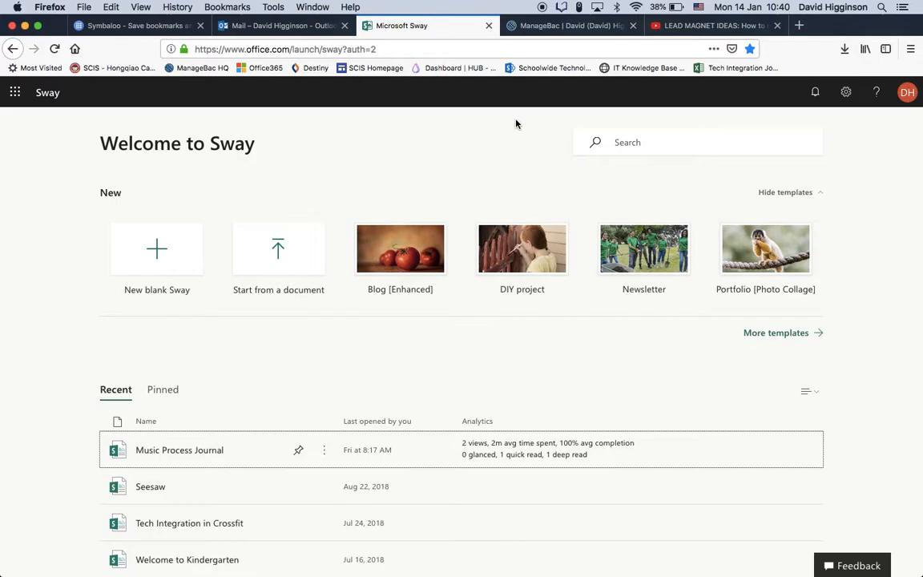
mouse_move(269, 319)
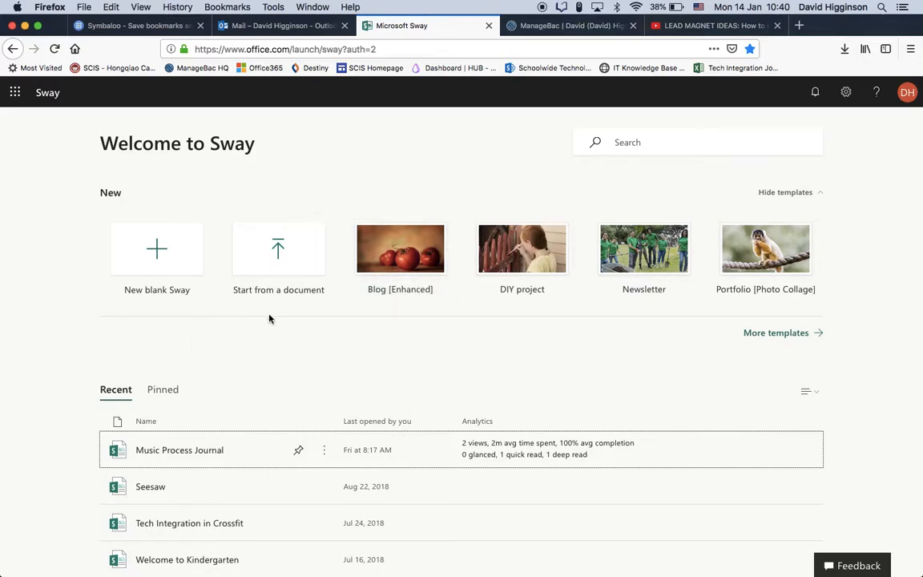
mouse_move(433, 340)
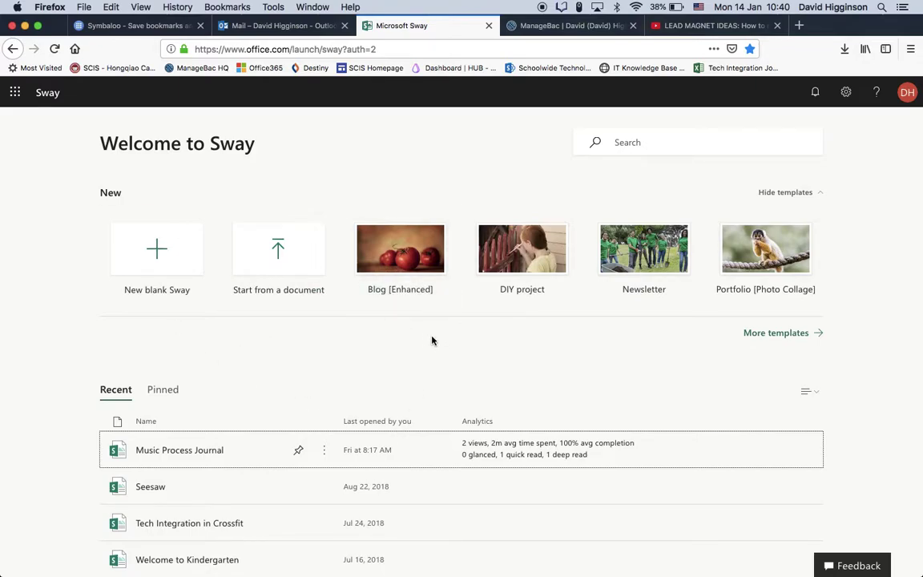
mouse_move(461, 337)
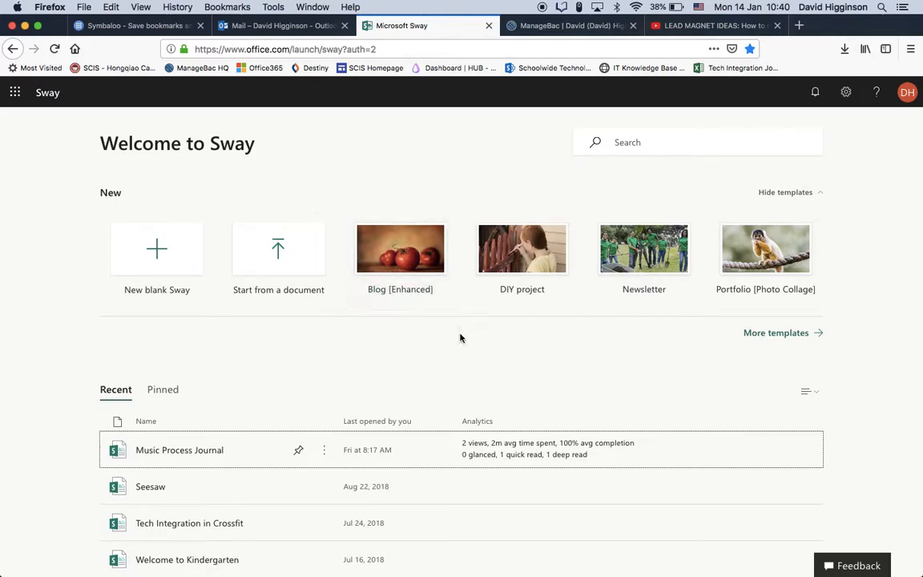
mouse_move(393, 276)
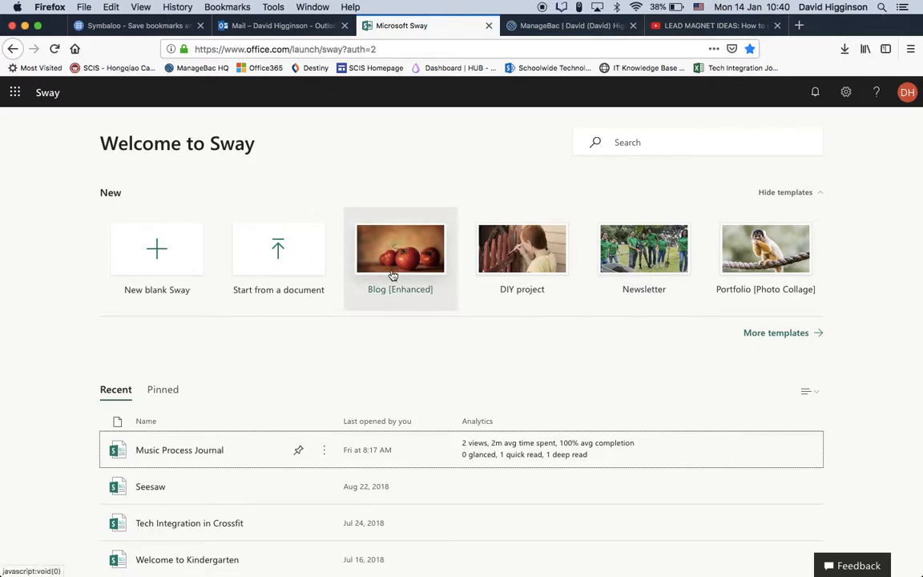
mouse_move(401, 244)
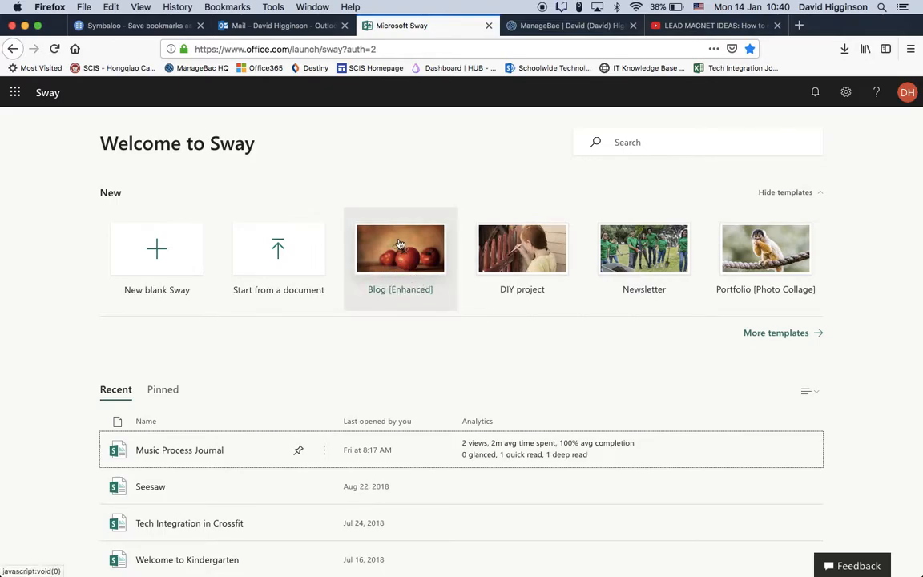
Open the Blog [Enhanced] template and scroll through its sample text and food image gallery.
left_click(399, 250)
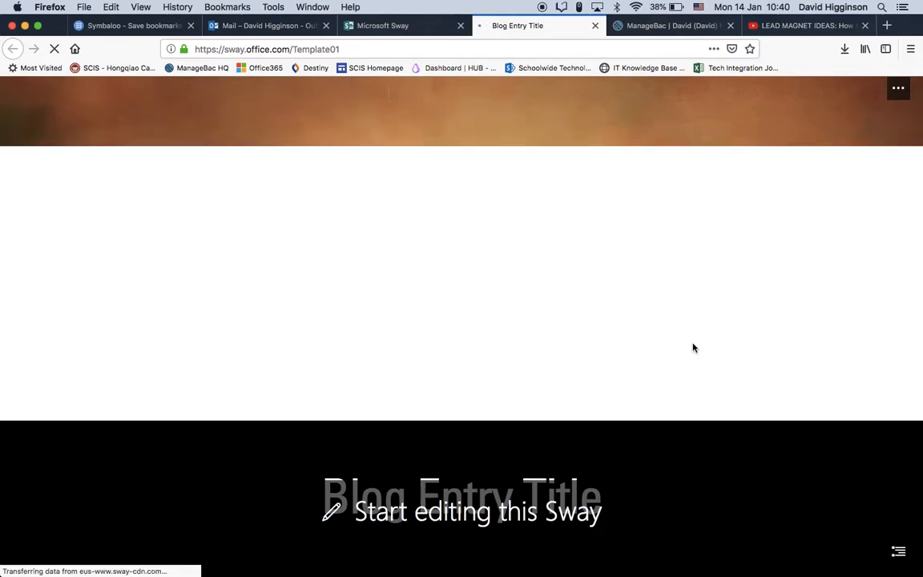
mouse_move(638, 144)
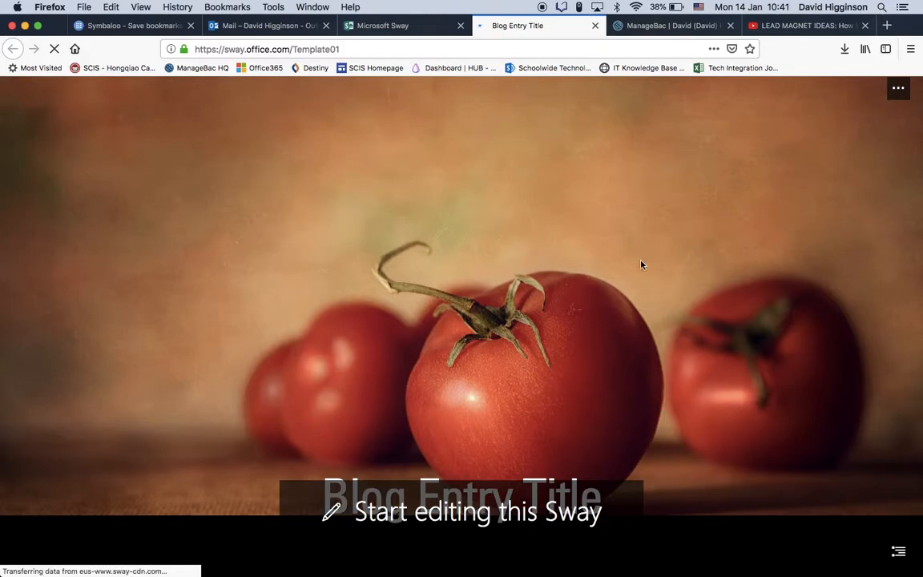
scroll("down", 3)
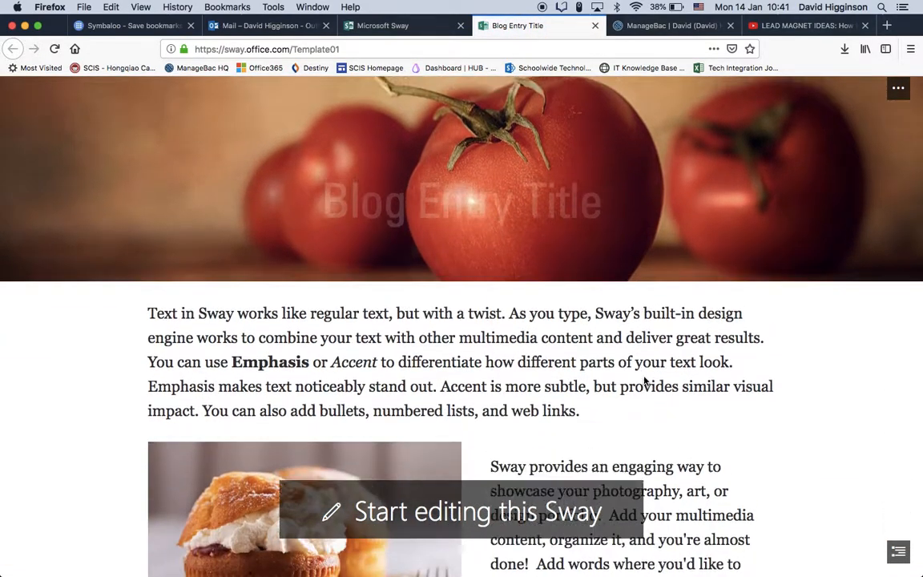
scroll("down", 3)
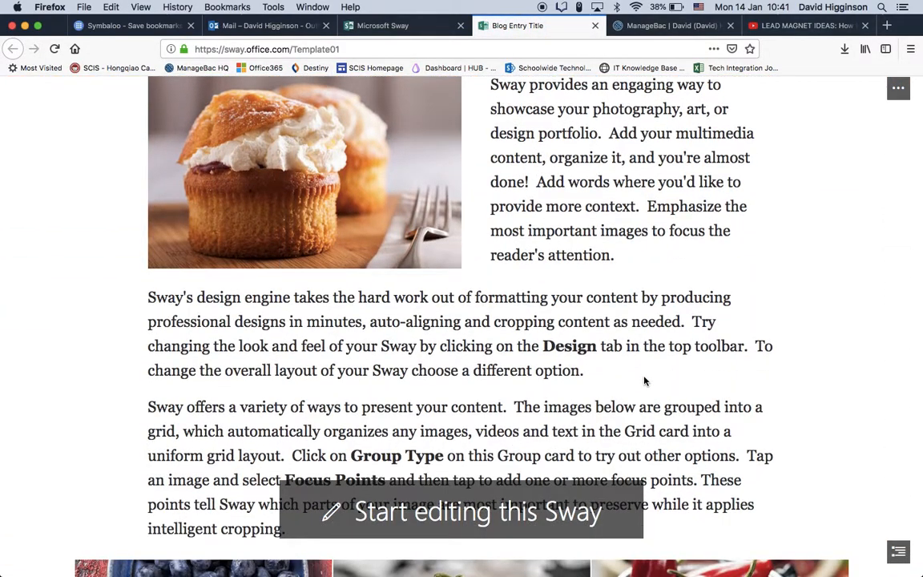
scroll("down", 3)
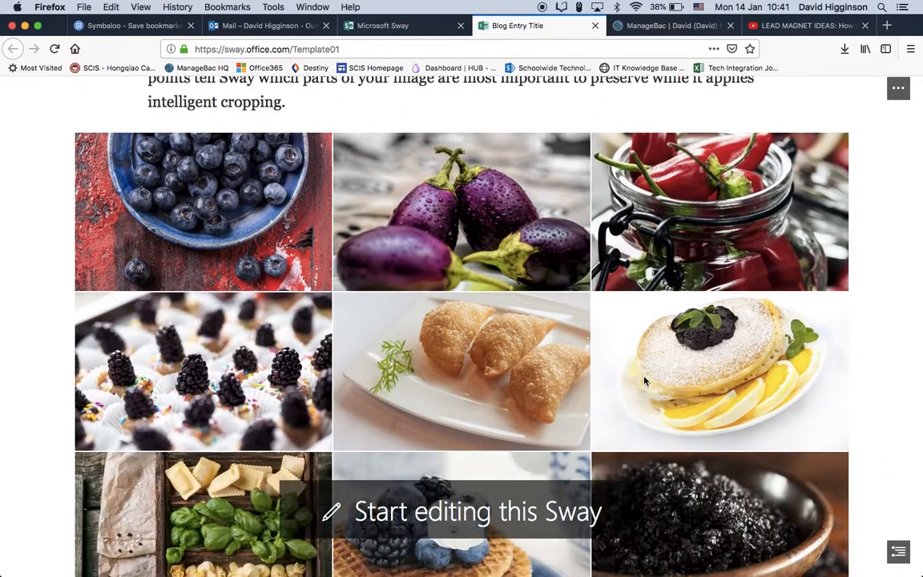
scroll("down", 3)
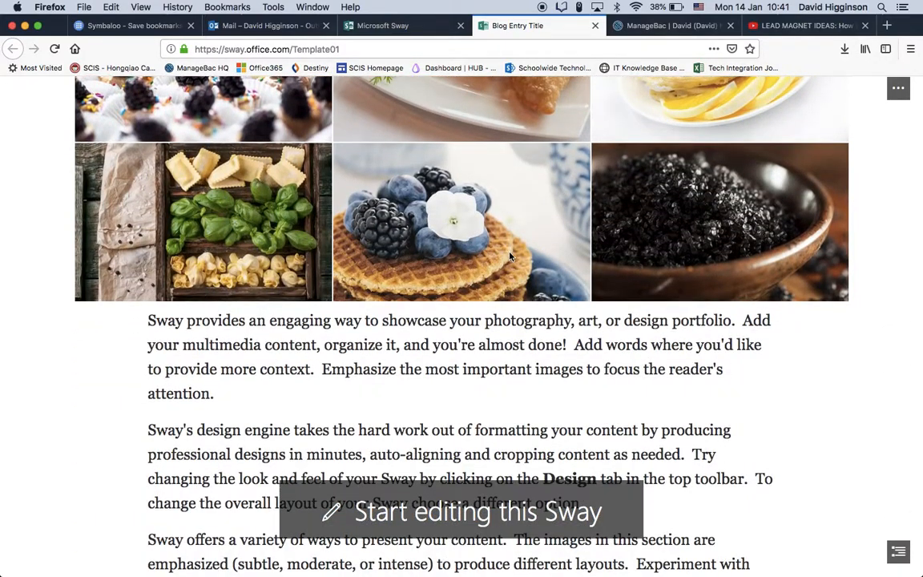
scroll("down", 3)
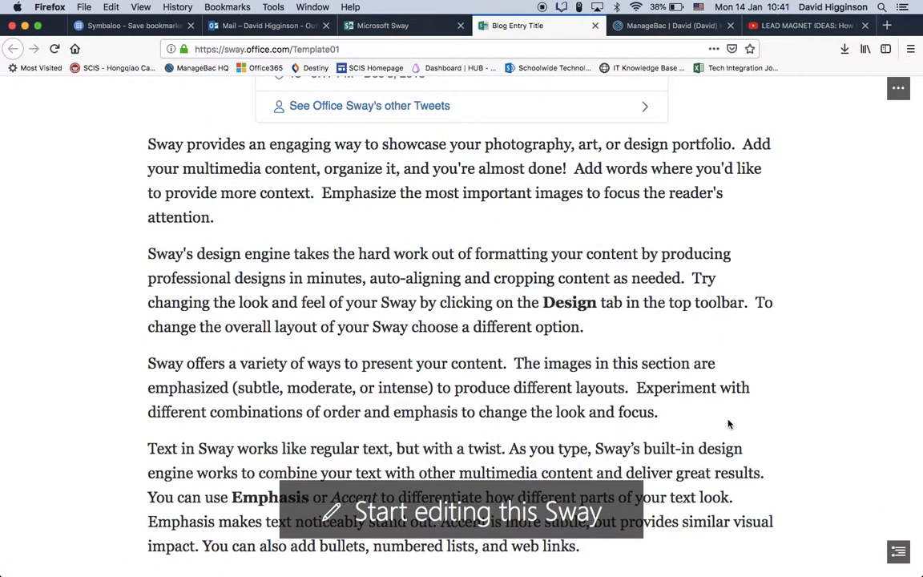
scroll("down", 3)
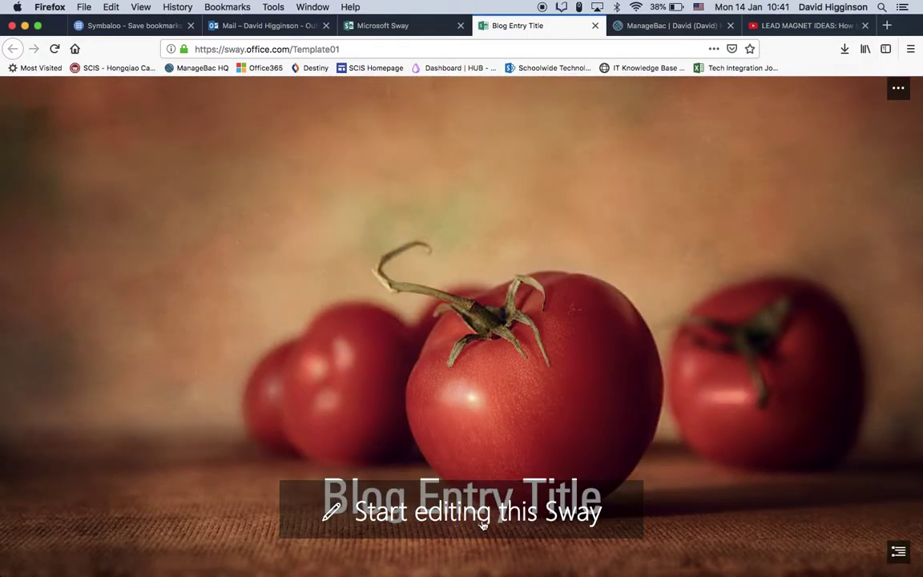
Start editing a copy of the blog and retitle it 'Grade 6 Drama Journal Your Name'.
left_click(475, 514)
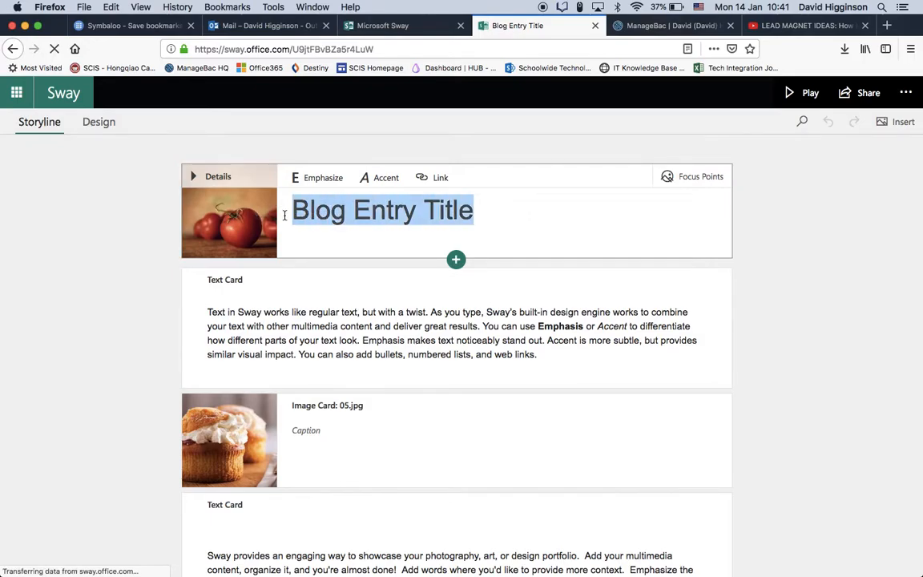
type("Grade 6")
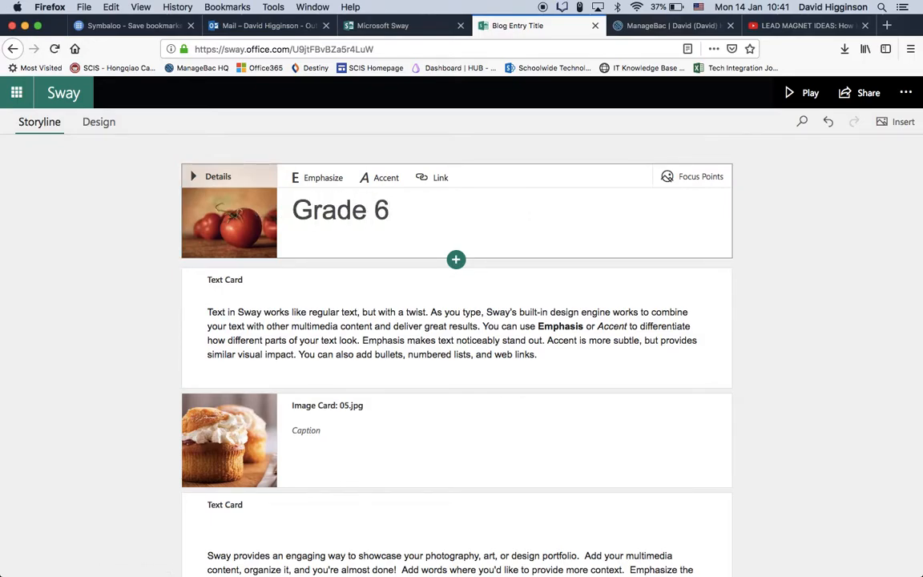
type("Drama")
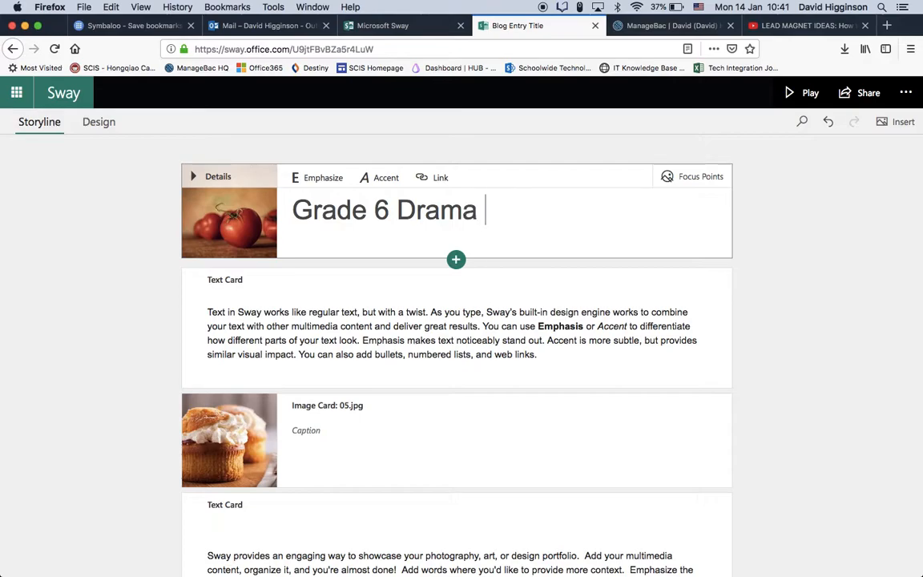
type("Journal")
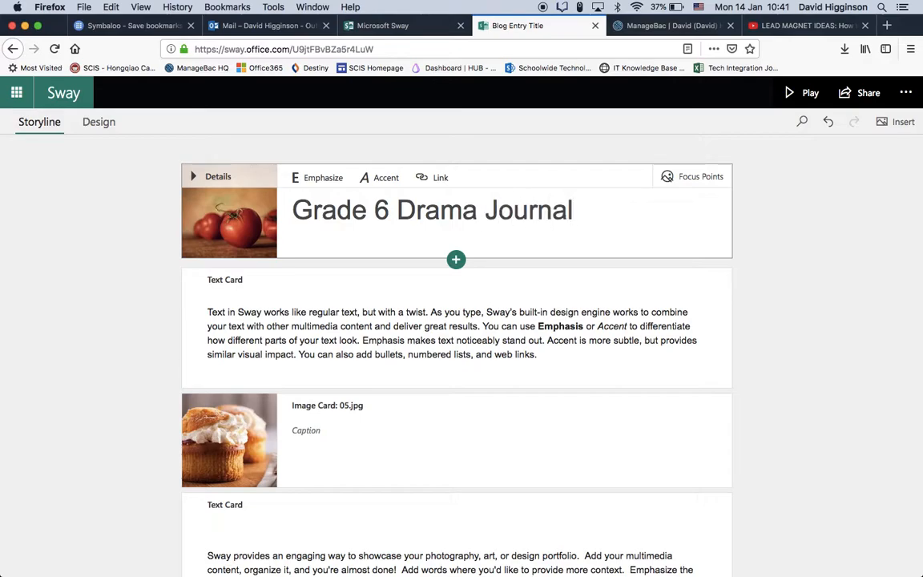
type("Your Name")
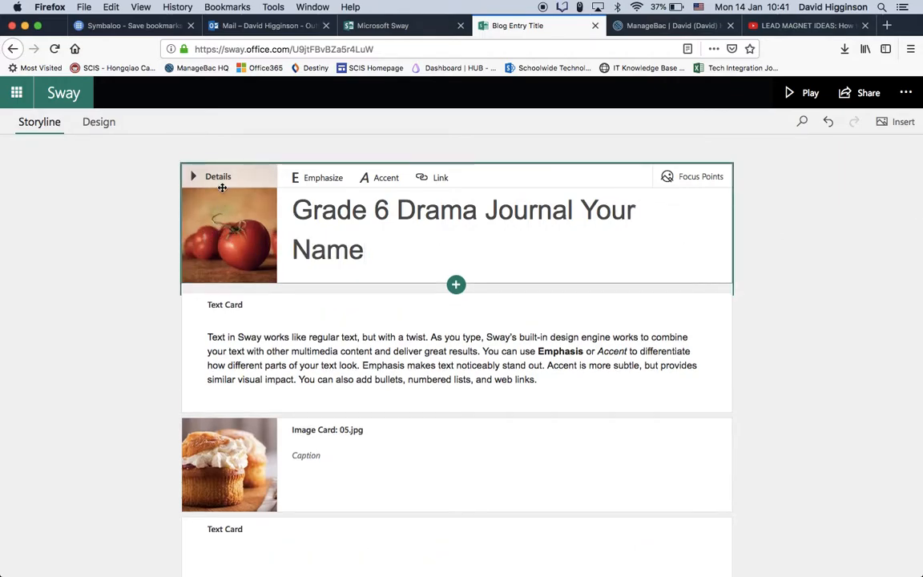
Expand the title card's details and select its tomato background image for removal.
left_click(192, 176)
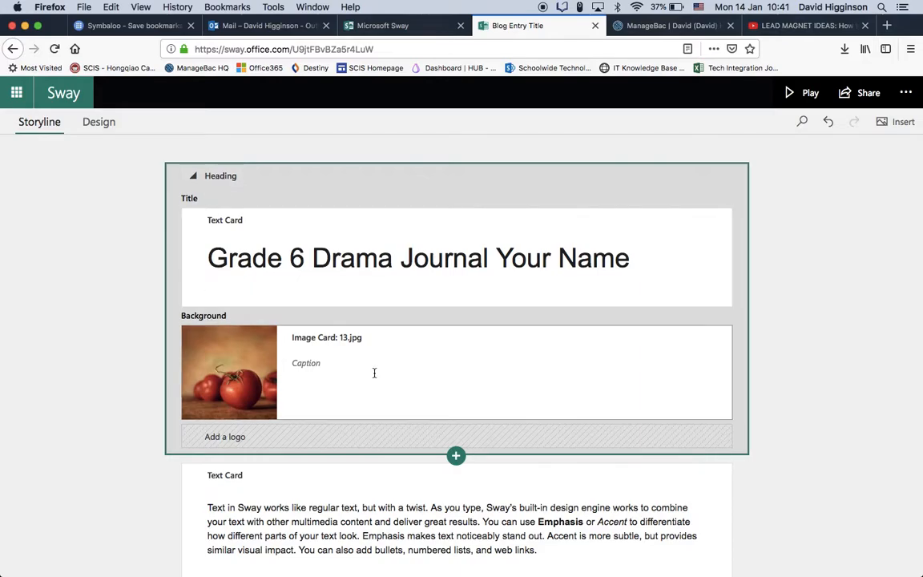
left_click(229, 371)
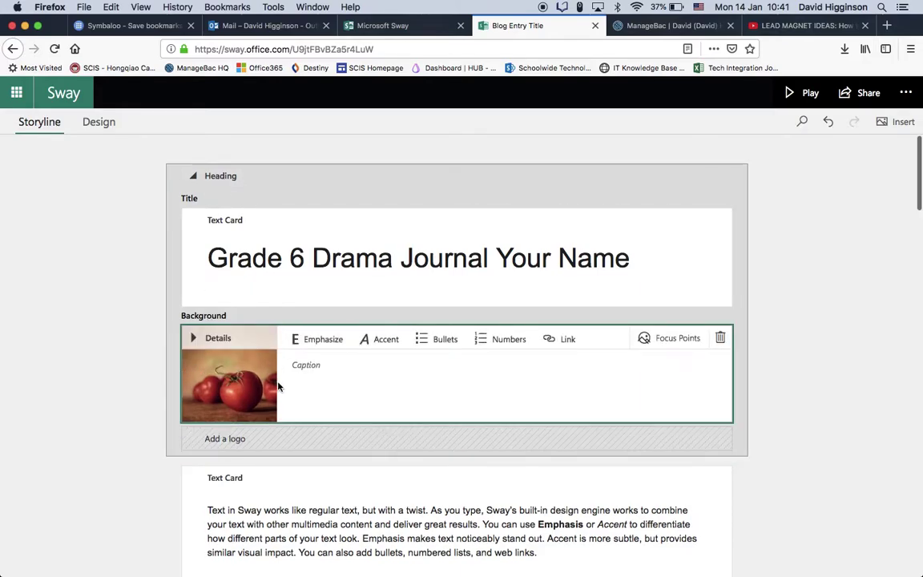
mouse_move(721, 338)
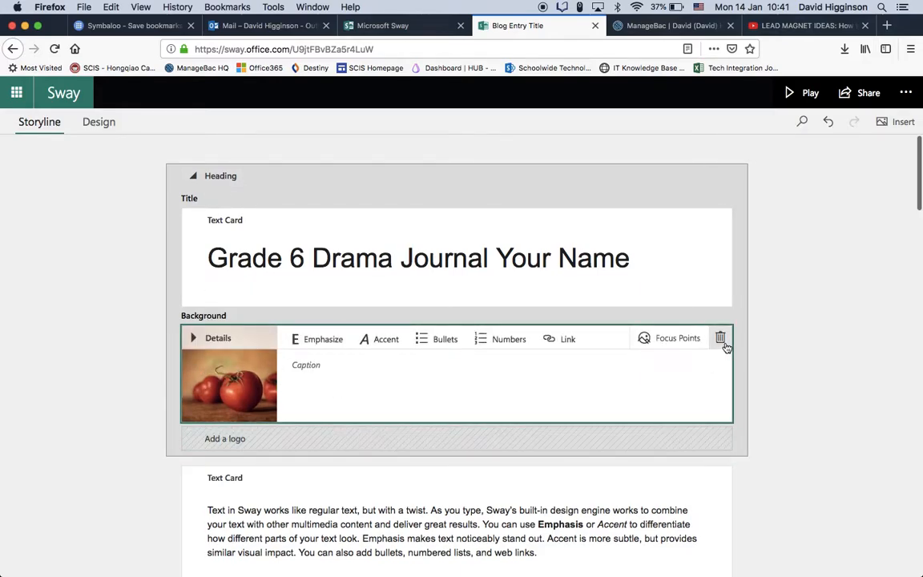
mouse_move(246, 375)
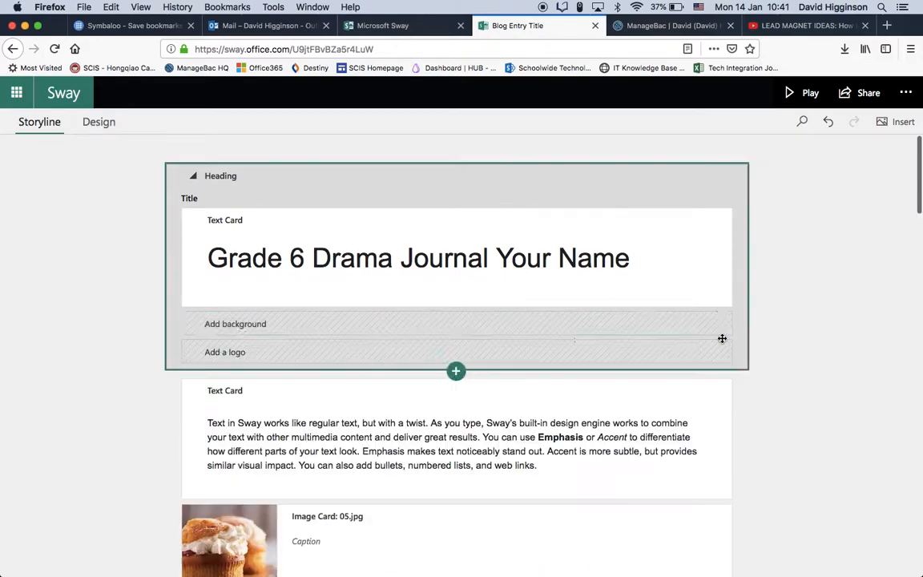
mouse_move(410, 317)
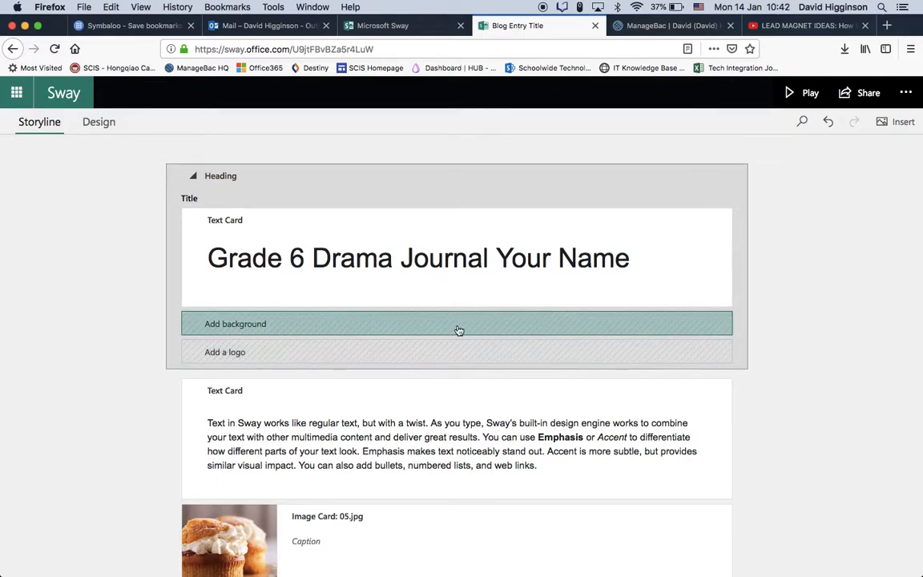
mouse_move(468, 154)
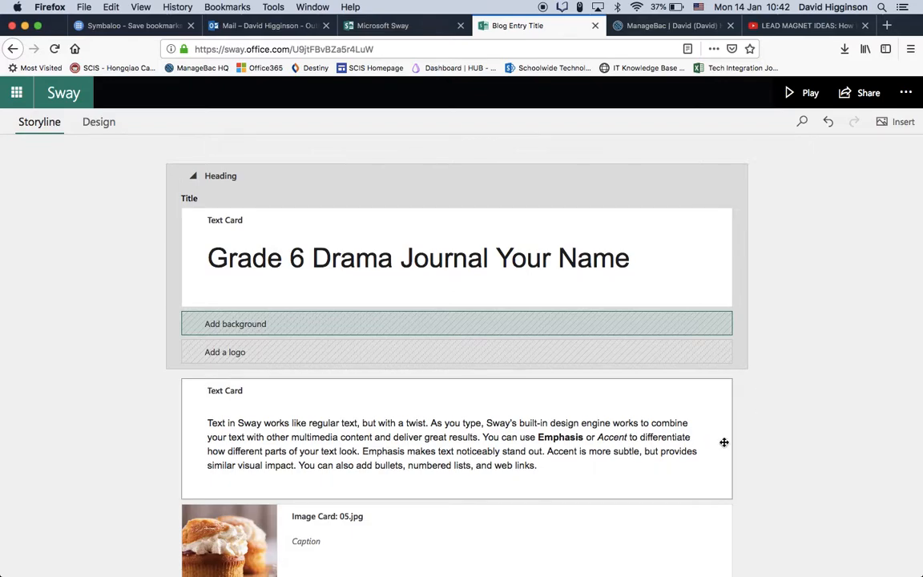
mouse_move(257, 346)
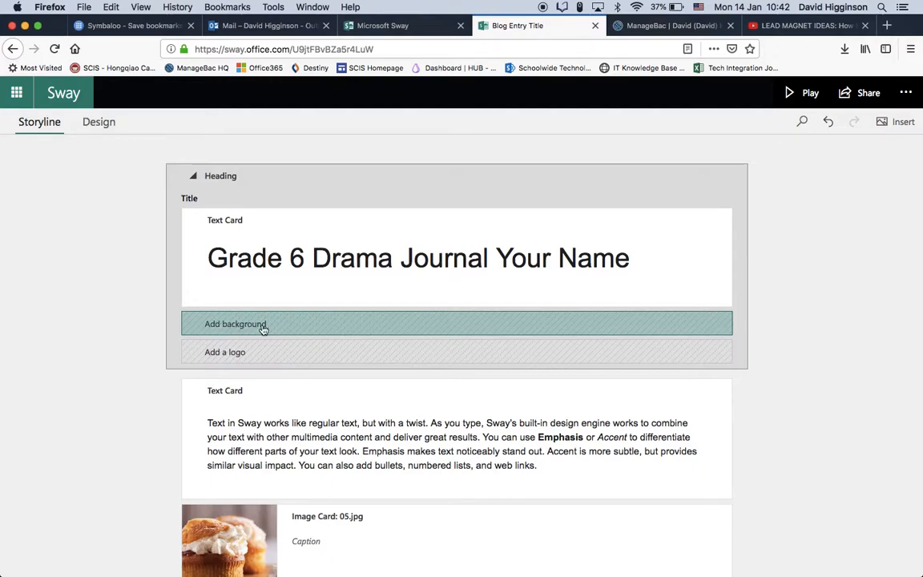
left_click(234, 323)
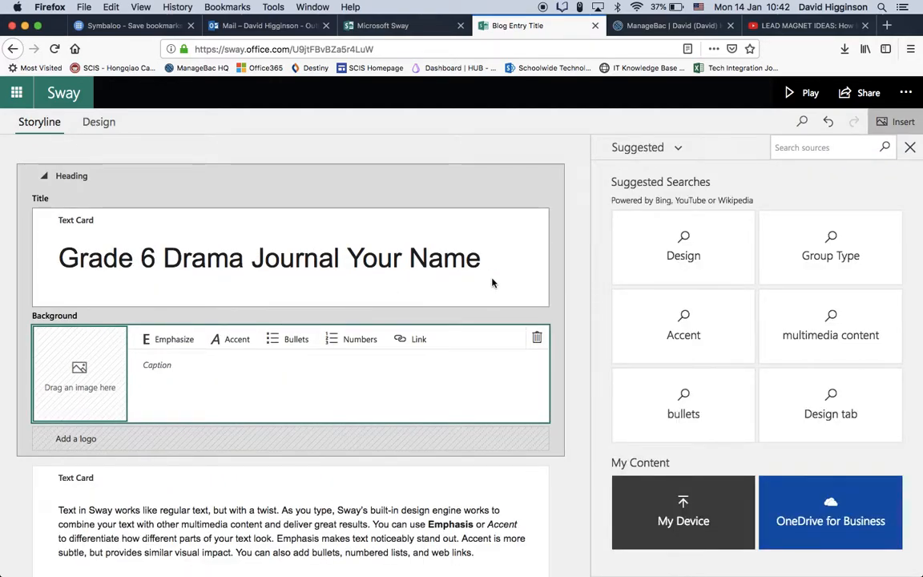
mouse_move(666, 151)
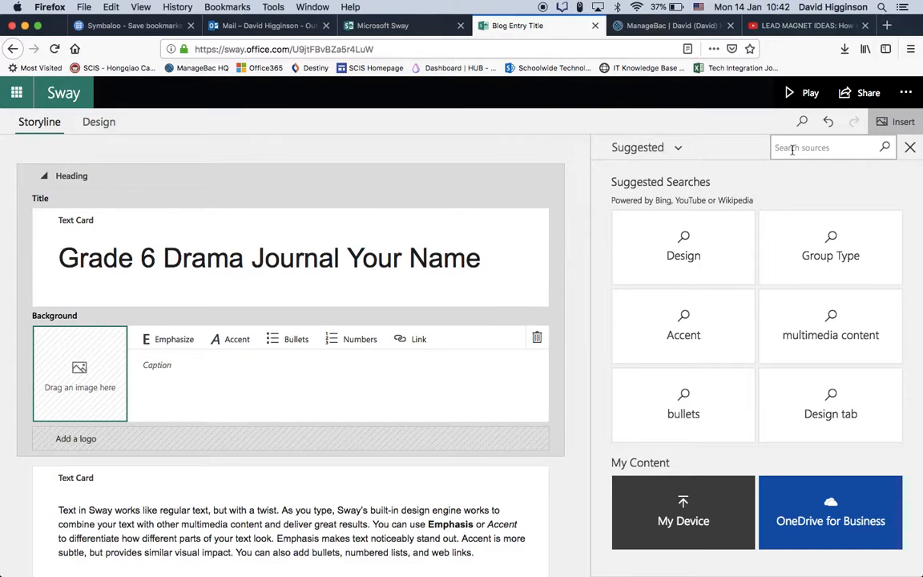
type("dram")
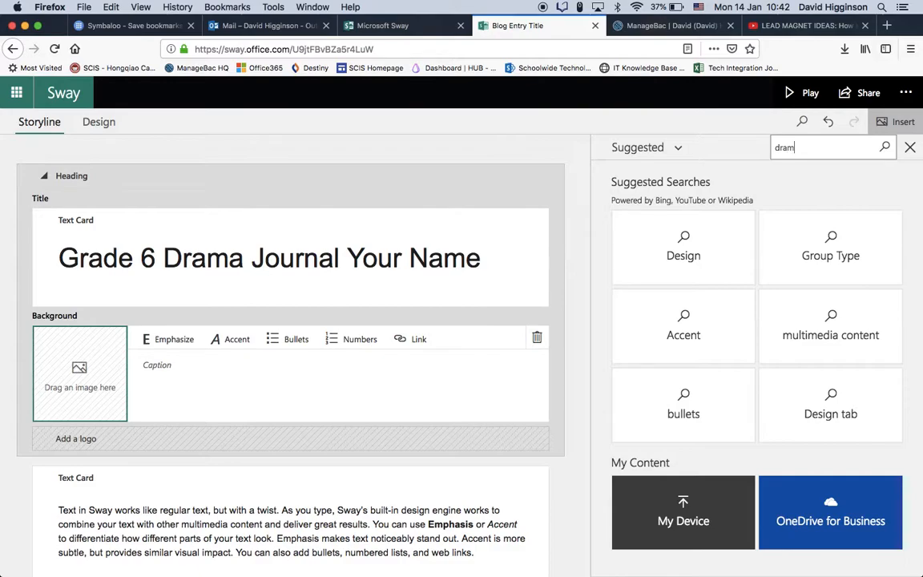
type("a")
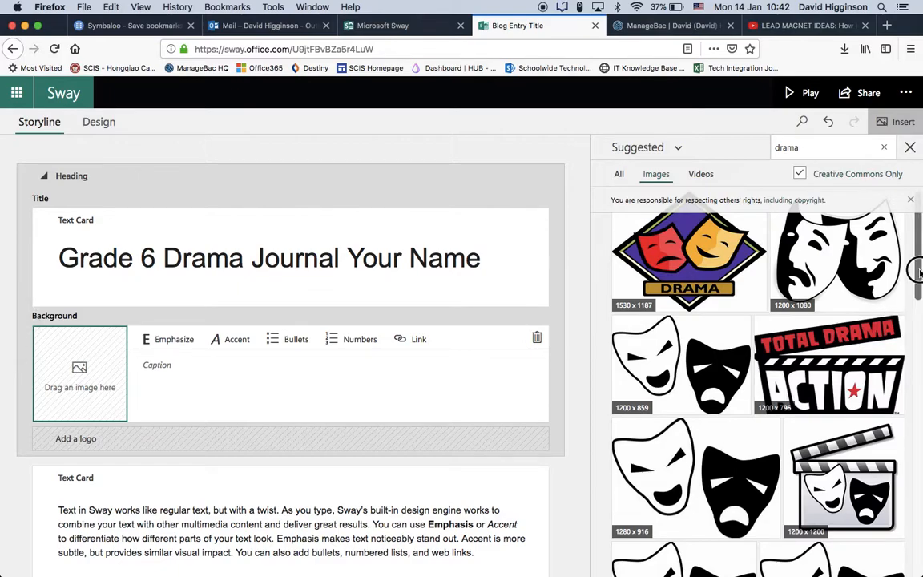
scroll("down", 3)
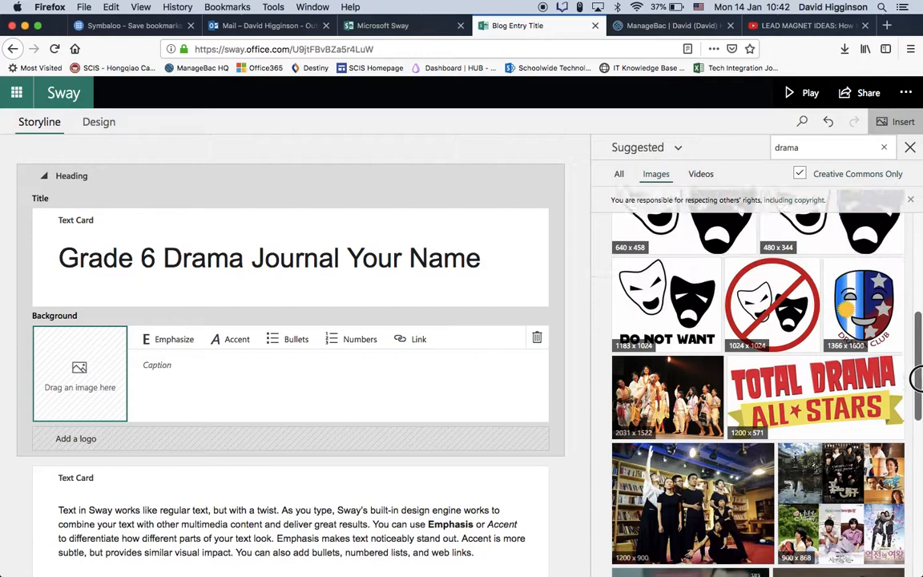
scroll("down", 3)
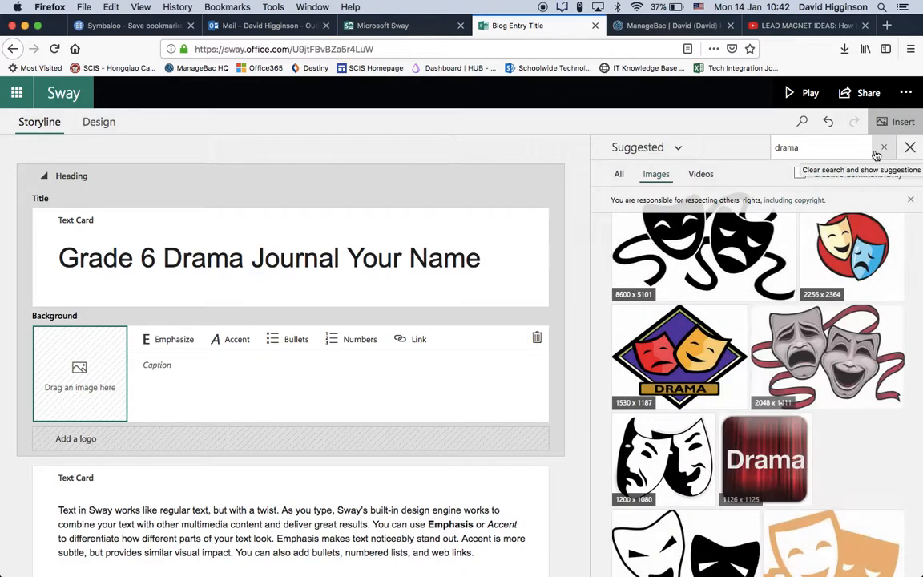
scroll("down", 3)
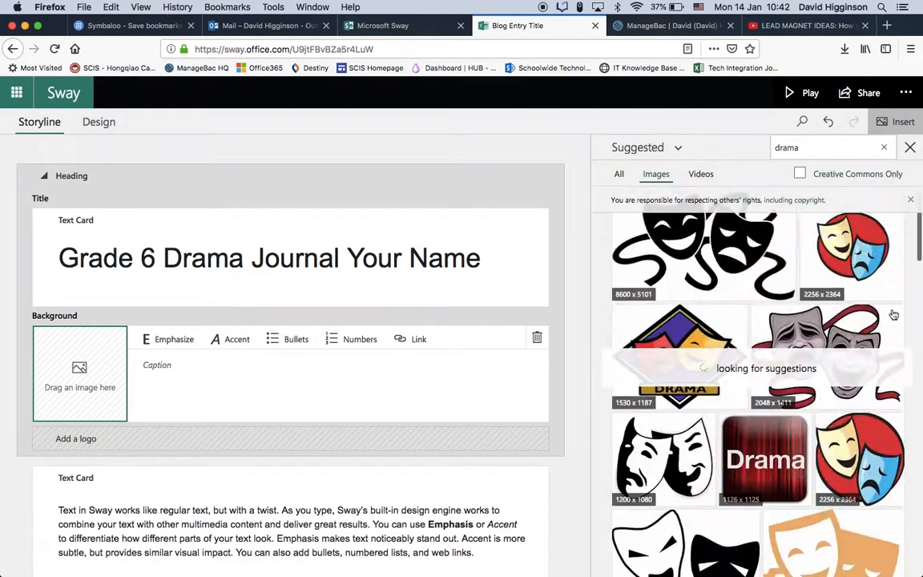
left_click(800, 173)
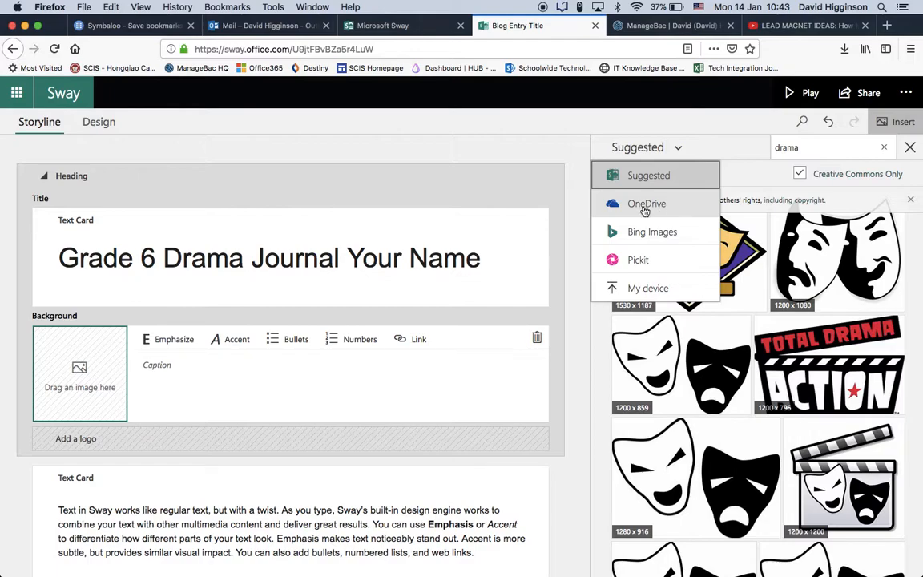
left_click(645, 203)
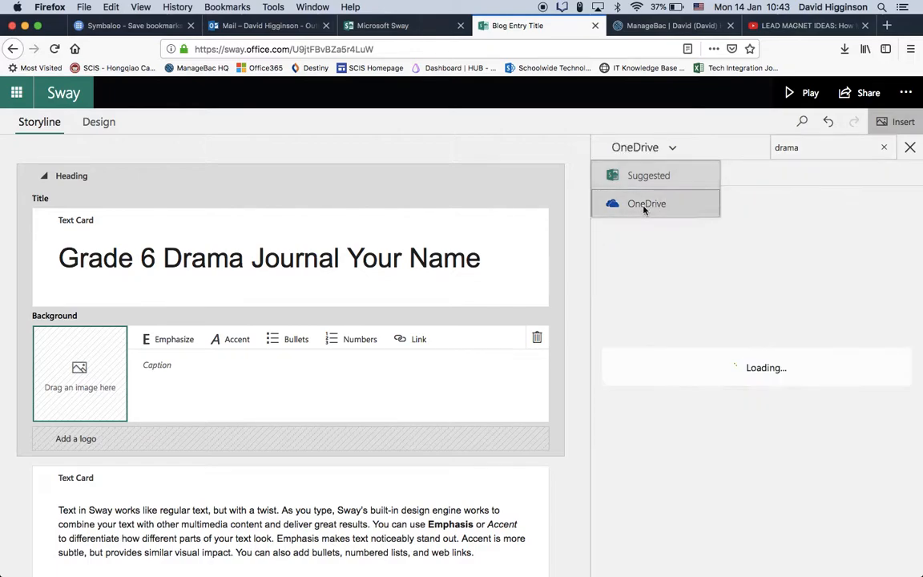
left_click(646, 204)
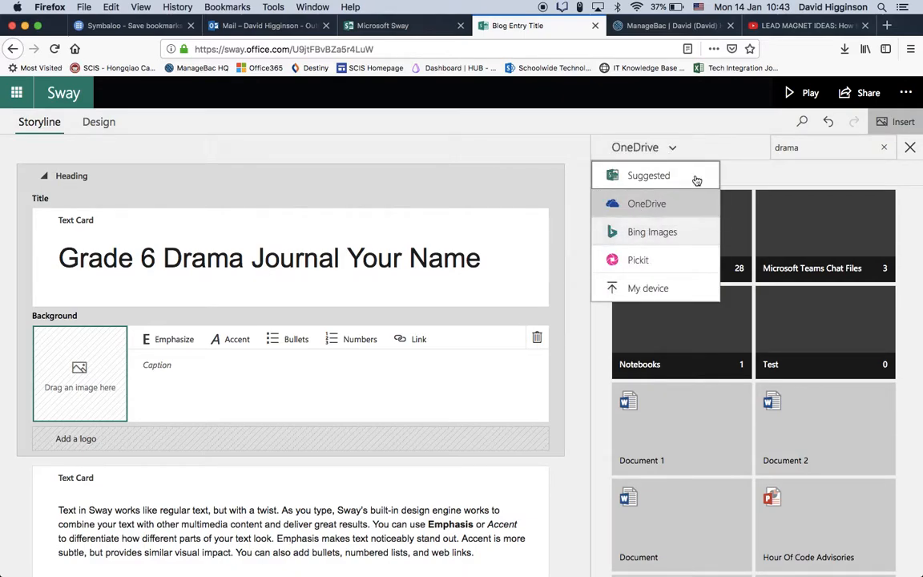
mouse_move(774, 234)
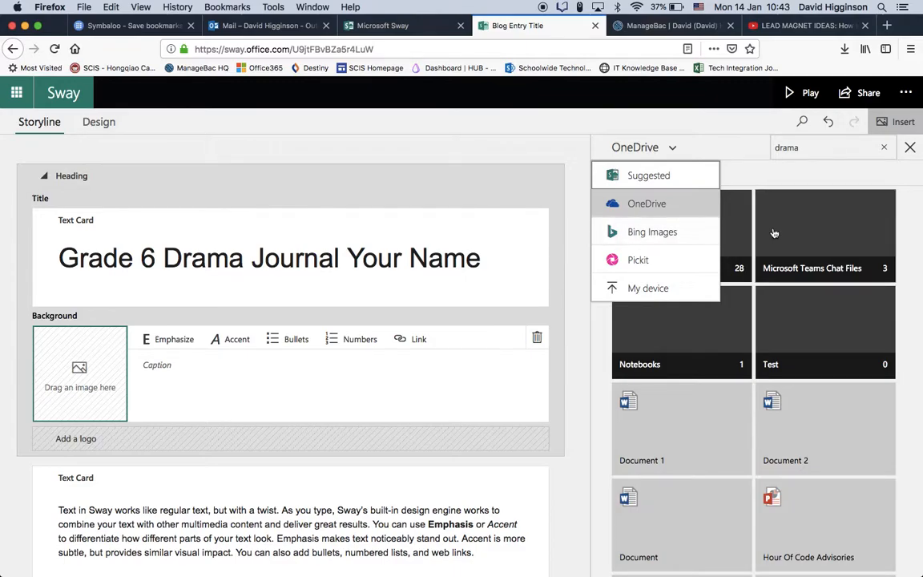
mouse_move(628, 265)
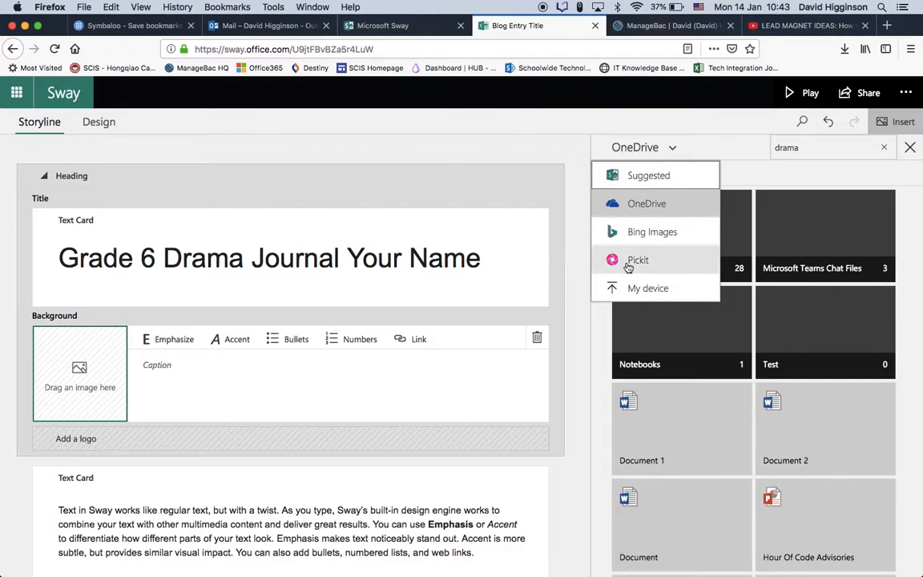
mouse_move(638, 259)
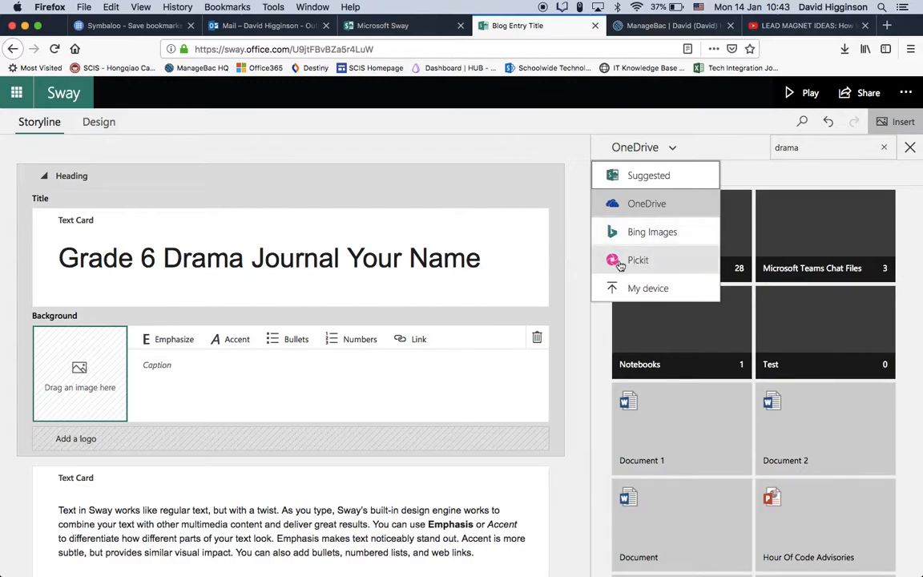
mouse_move(648, 295)
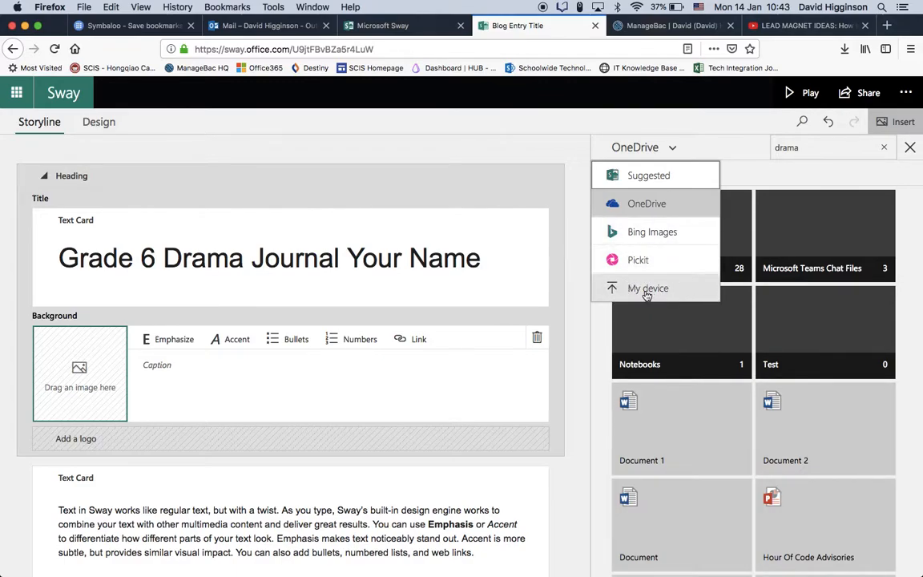
mouse_move(647, 289)
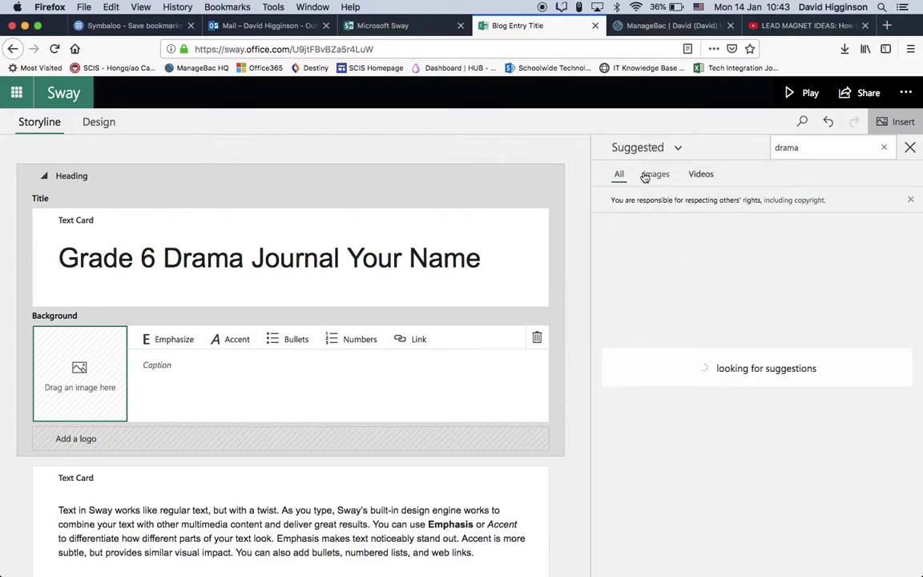
left_click(654, 174)
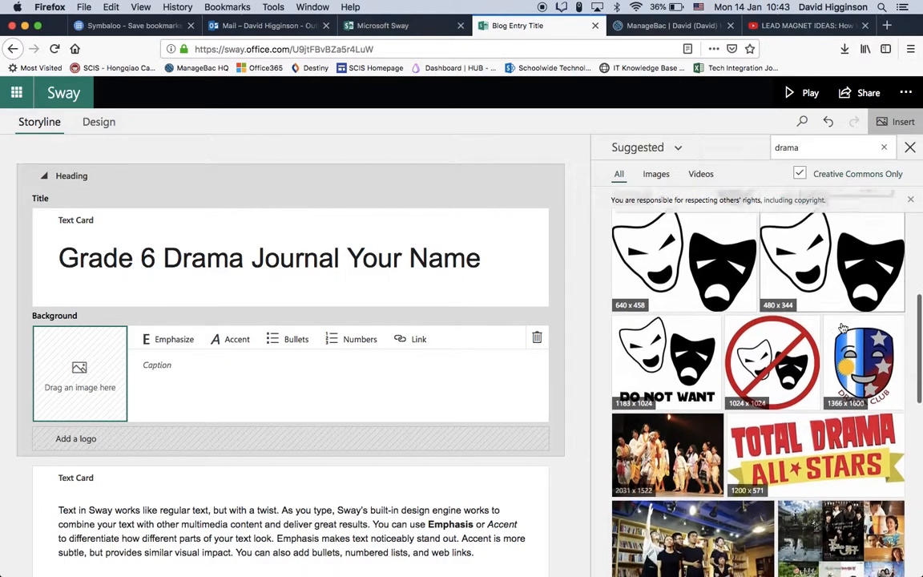
scroll("down", 3)
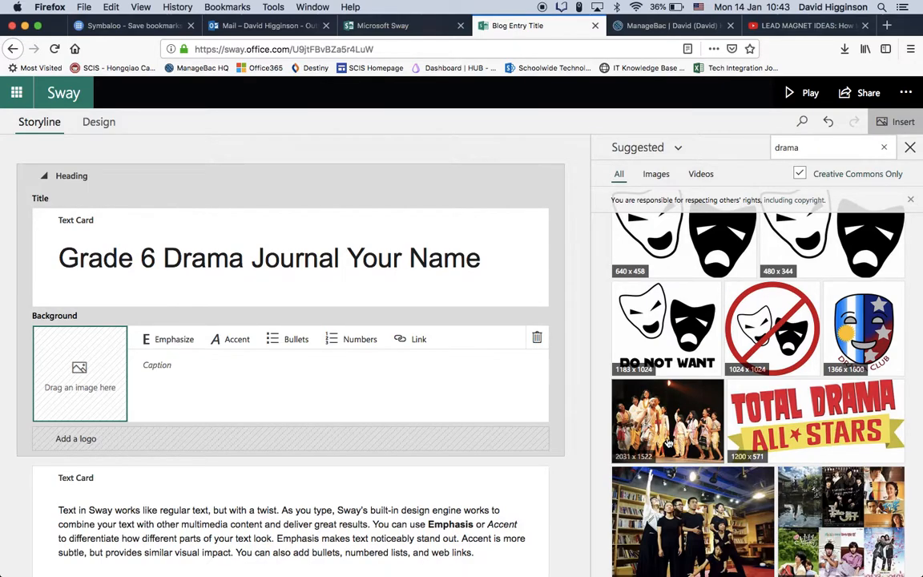
mouse_move(667, 437)
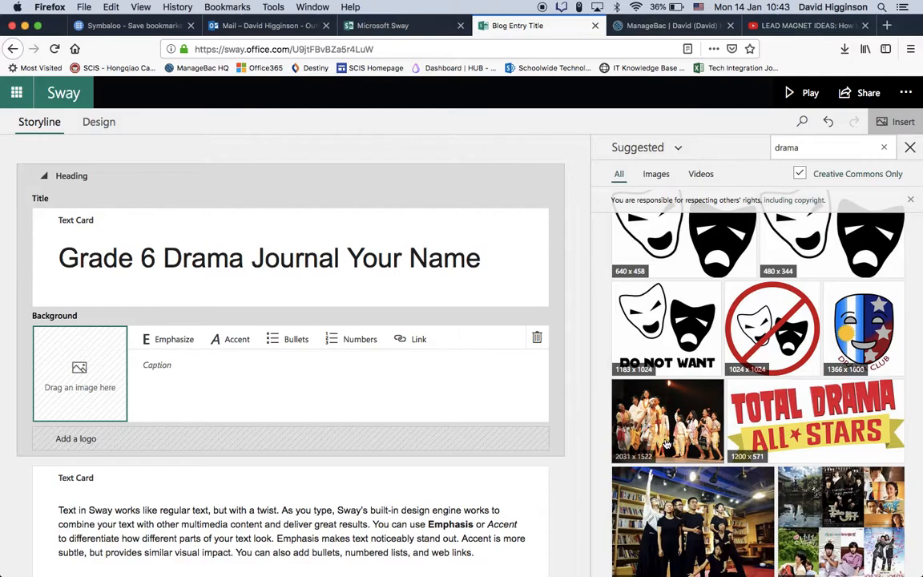
mouse_move(649, 430)
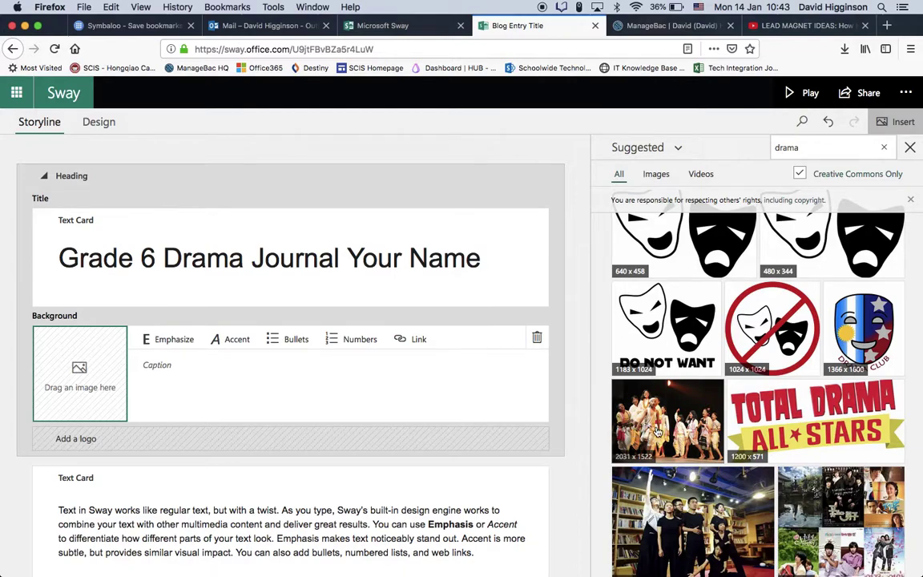
mouse_move(640, 452)
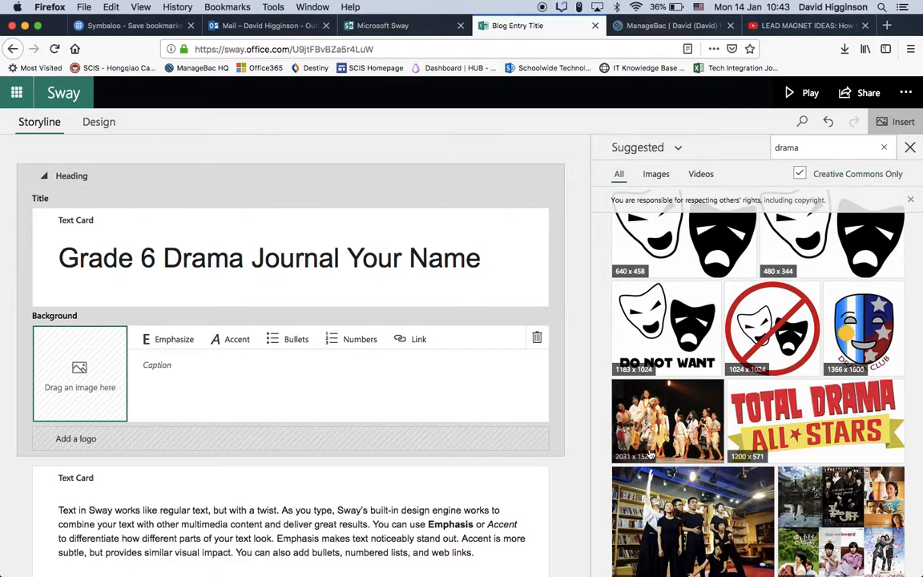
mouse_move(622, 464)
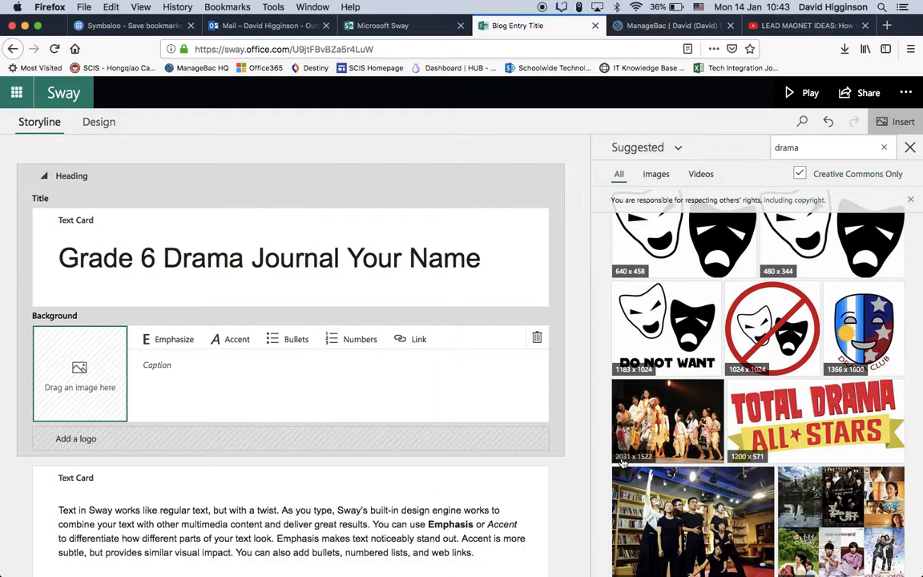
scroll("down", 3)
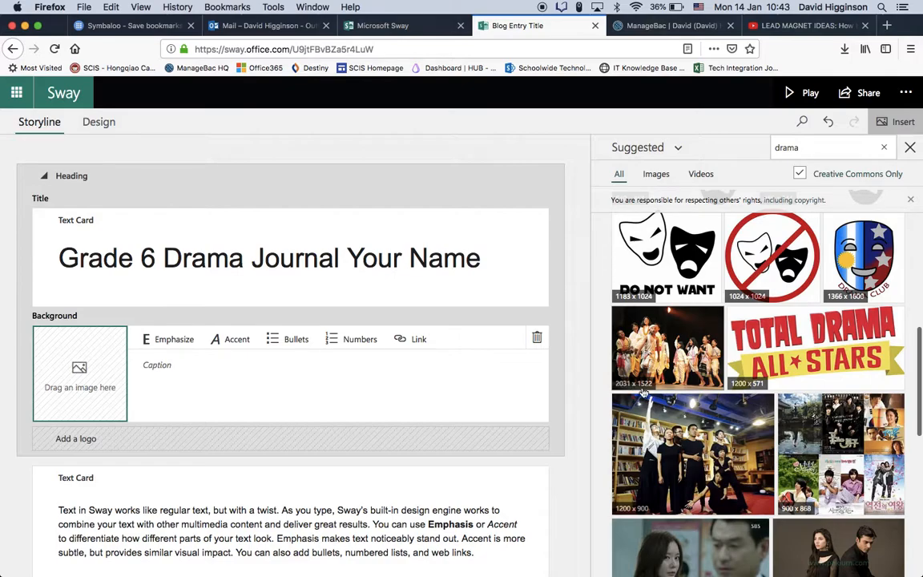
mouse_move(643, 386)
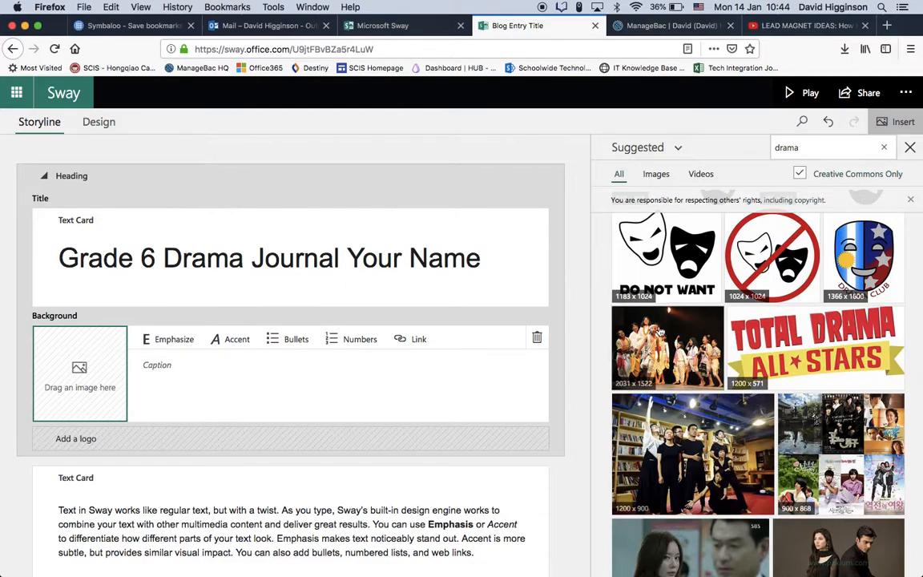
Add the photo of children performing on stage as the title background and check it in Design view.
left_click(667, 347)
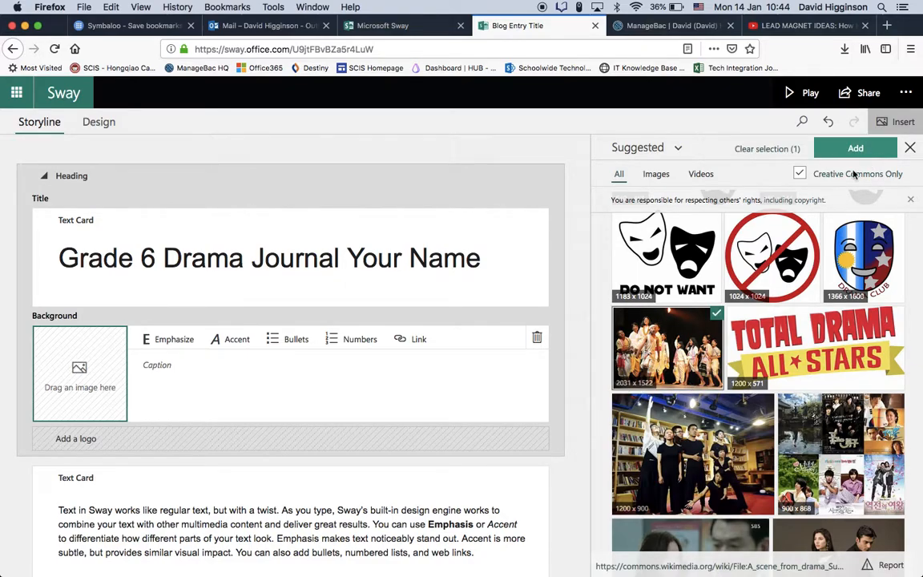
mouse_move(712, 324)
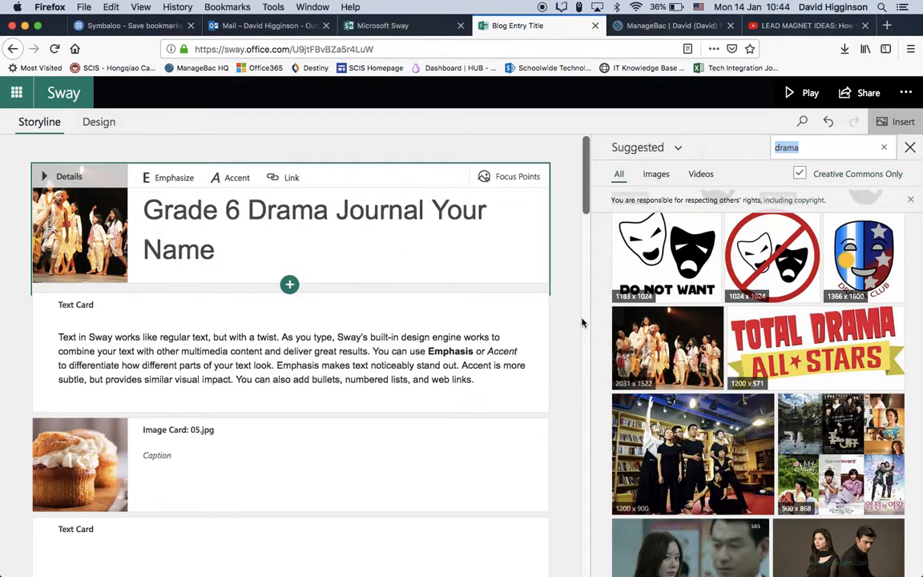
left_click(99, 122)
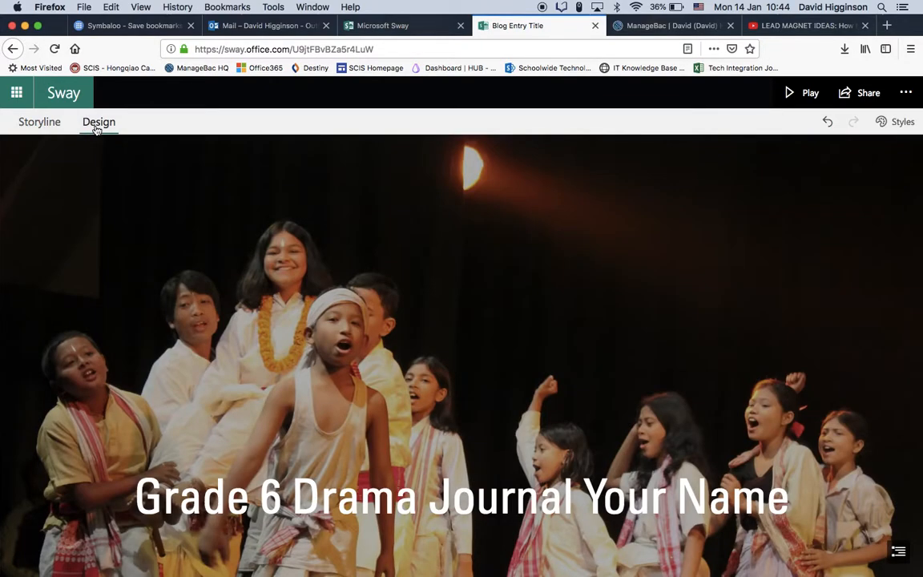
scroll("down", 3)
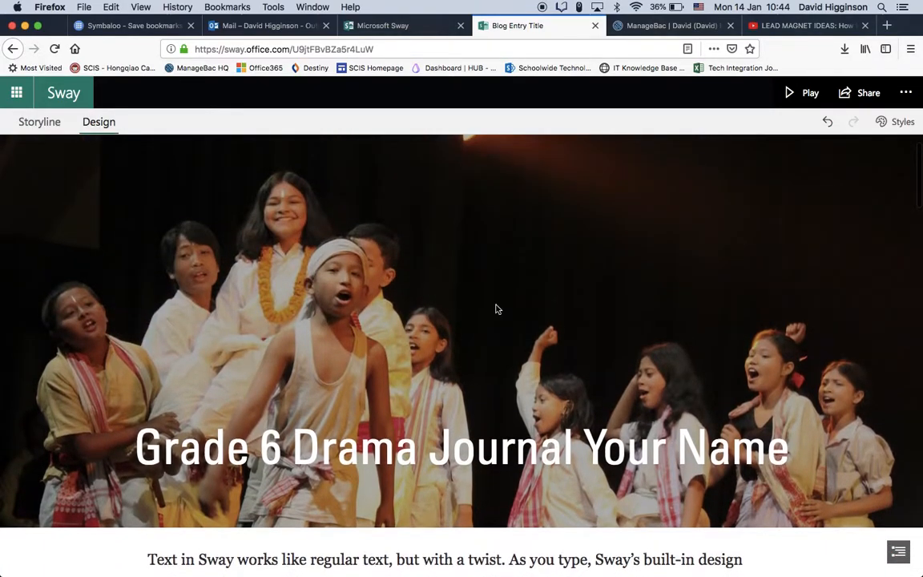
left_click(39, 122)
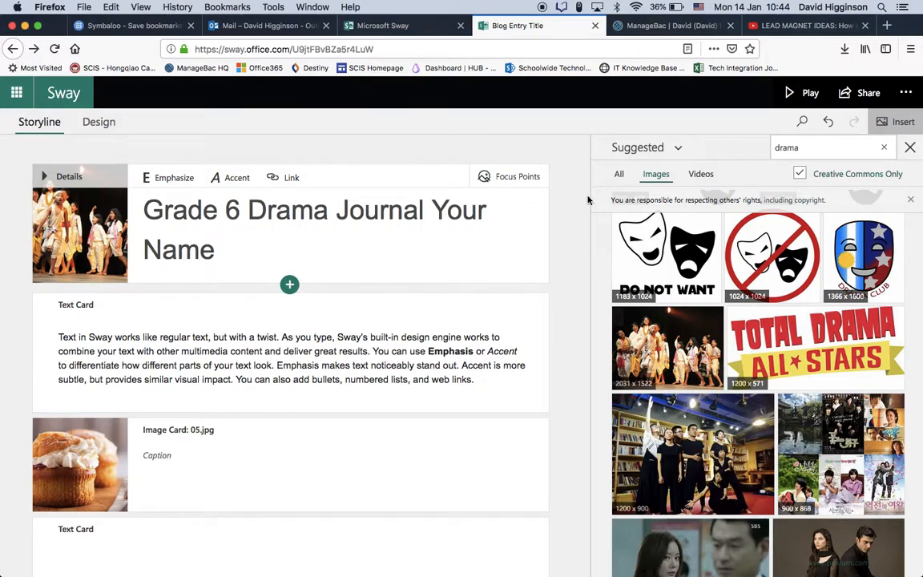
Mark a focus point on the central performer of the title photo instead of the whole image.
left_click(516, 177)
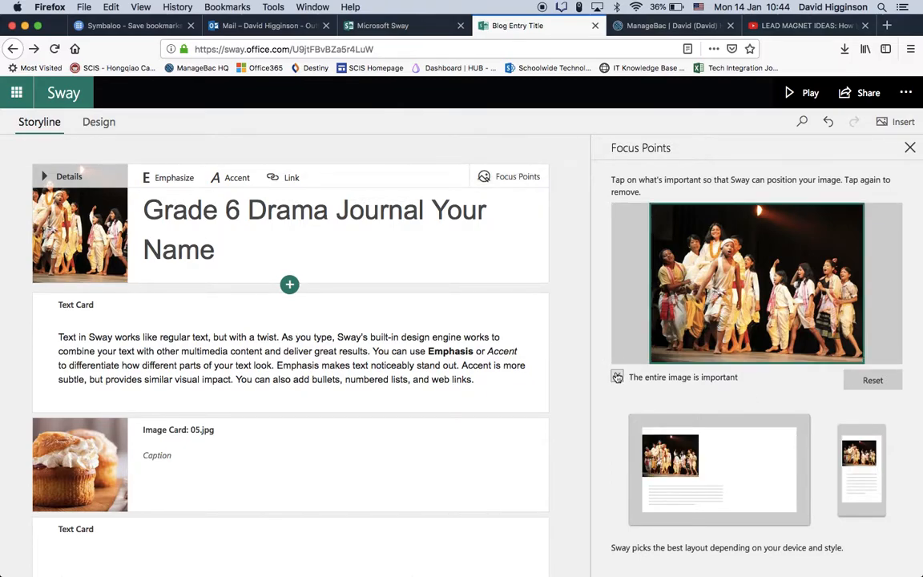
left_click(617, 377)
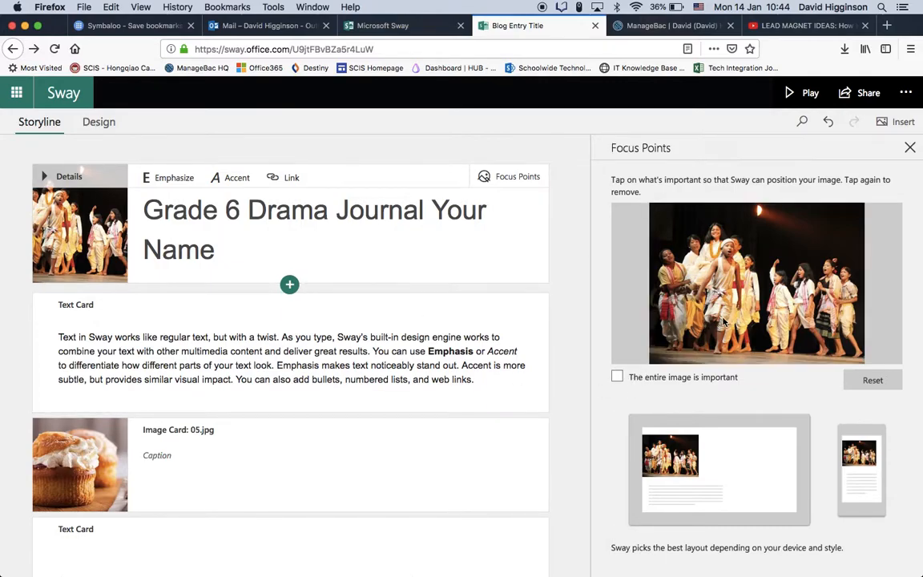
left_click(721, 326)
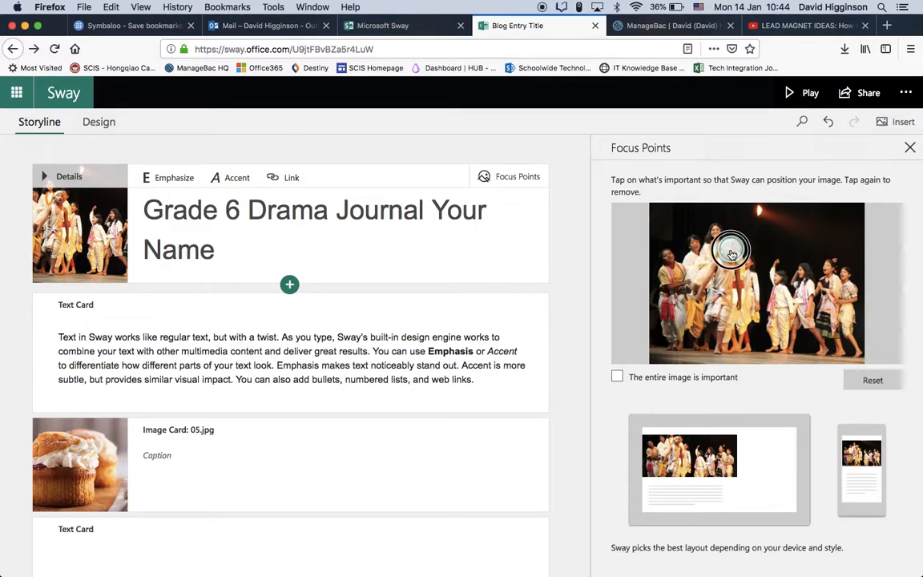
left_click(731, 253)
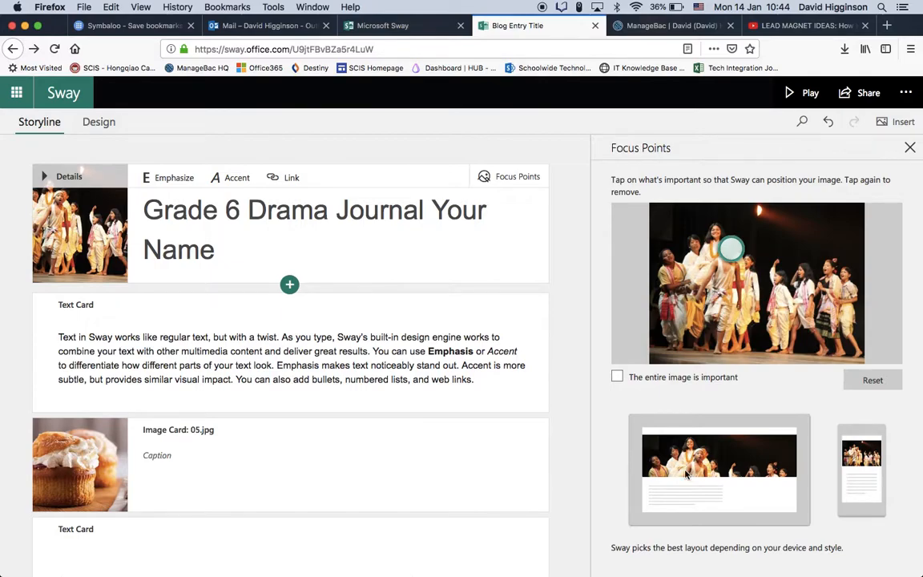
mouse_move(830, 339)
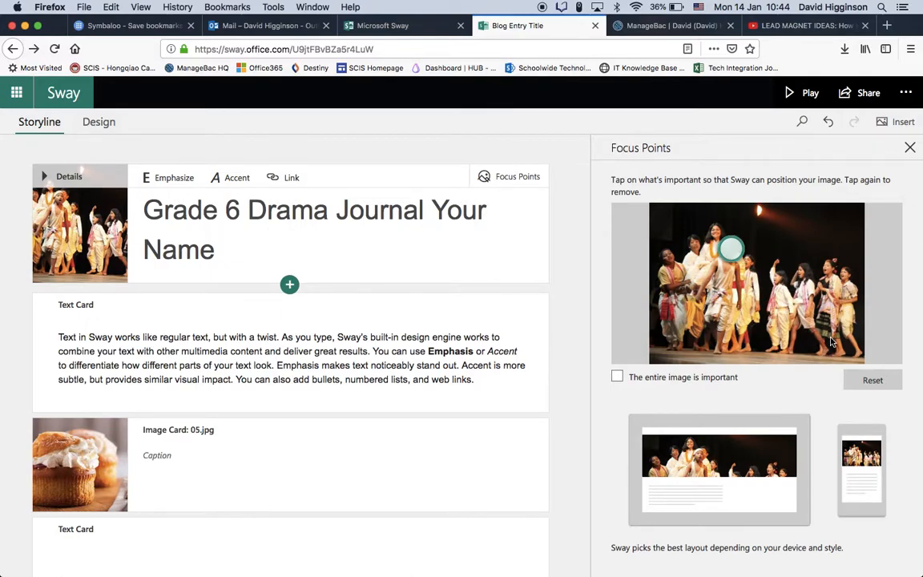
mouse_move(910, 147)
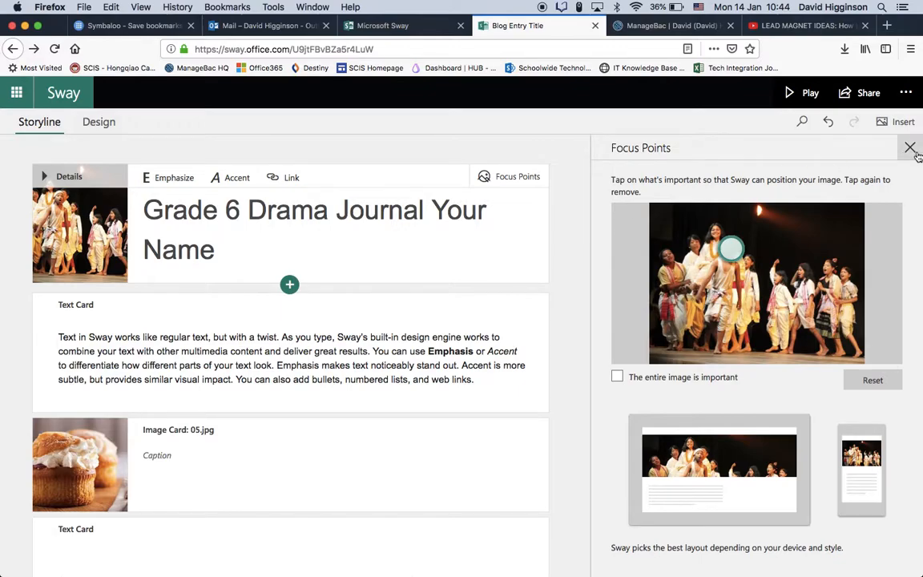
left_click(907, 147)
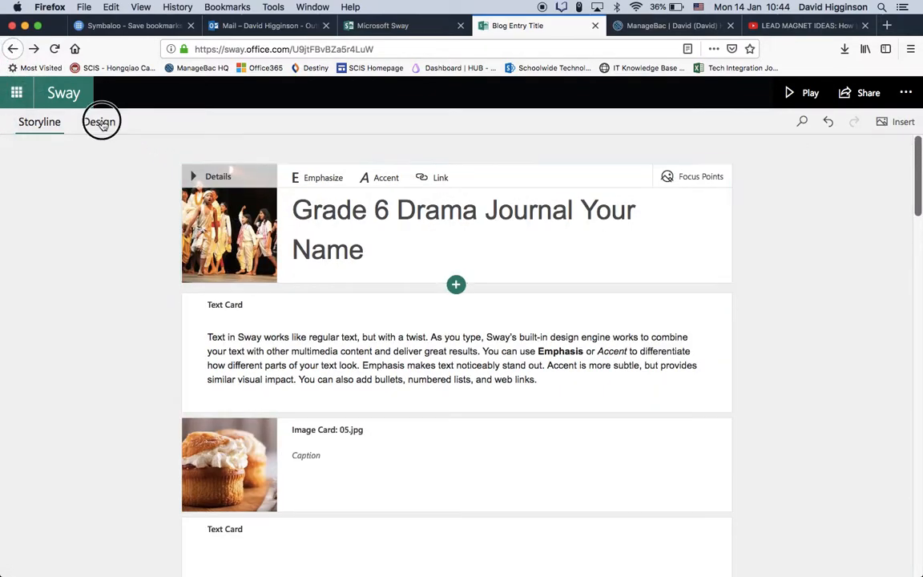
Check the reframed title photo in the reader preview and reopen its focus settings.
left_click(99, 122)
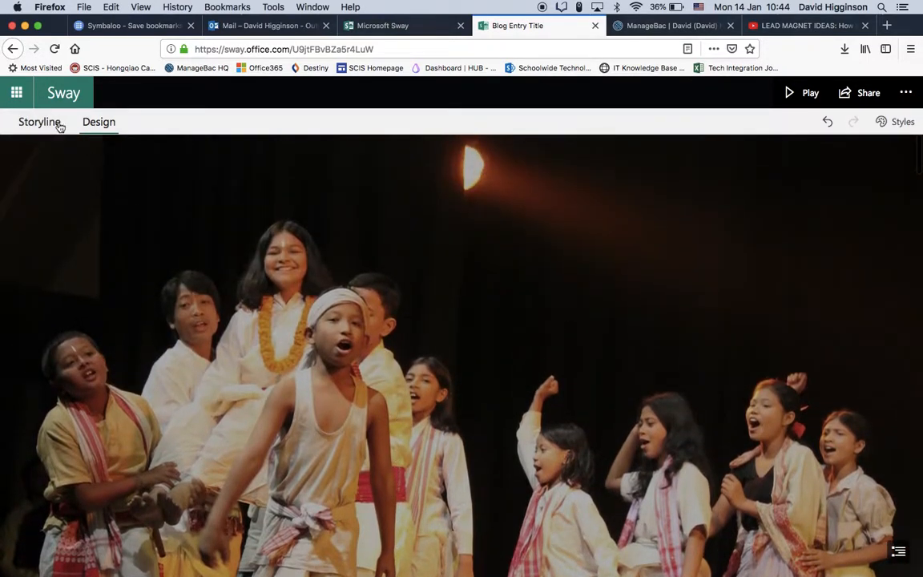
left_click(38, 122)
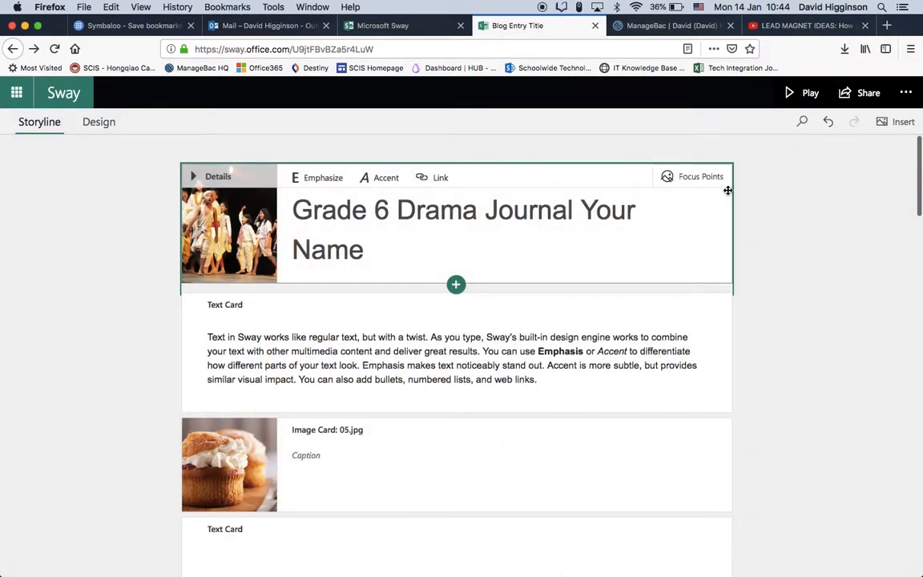
left_click(699, 176)
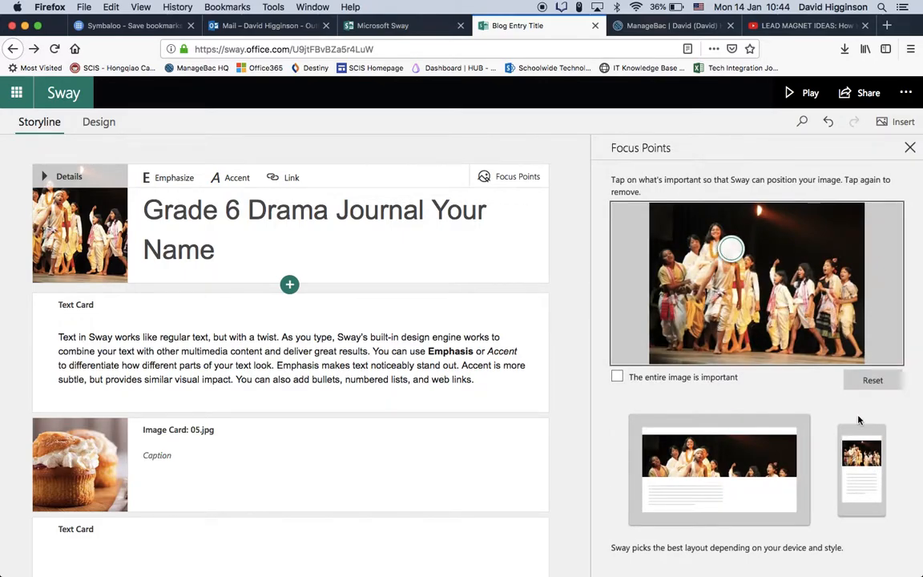
mouse_move(731, 503)
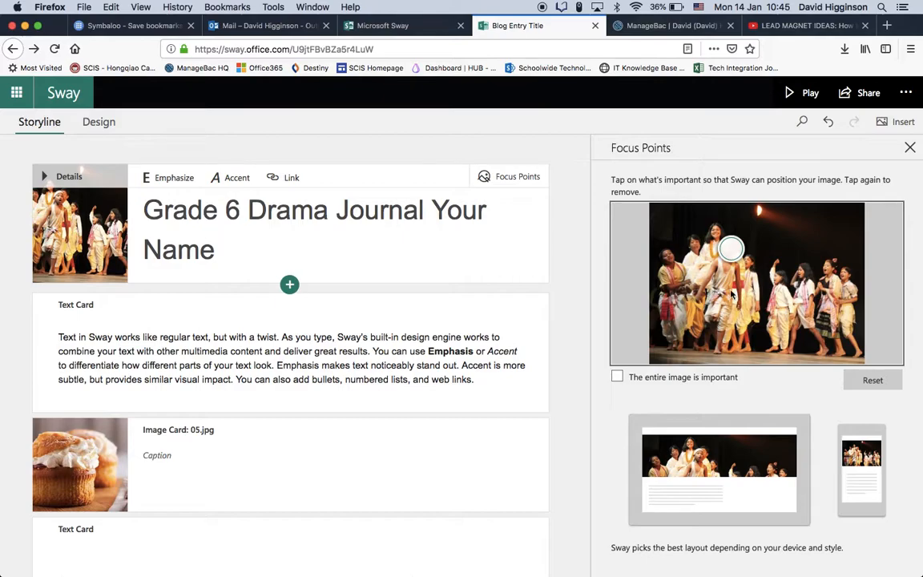
mouse_move(855, 311)
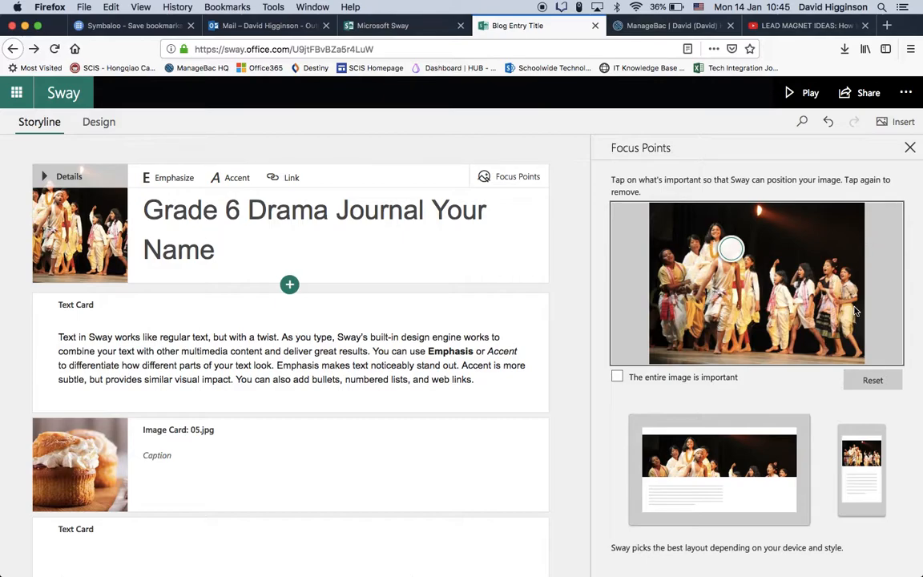
mouse_move(772, 497)
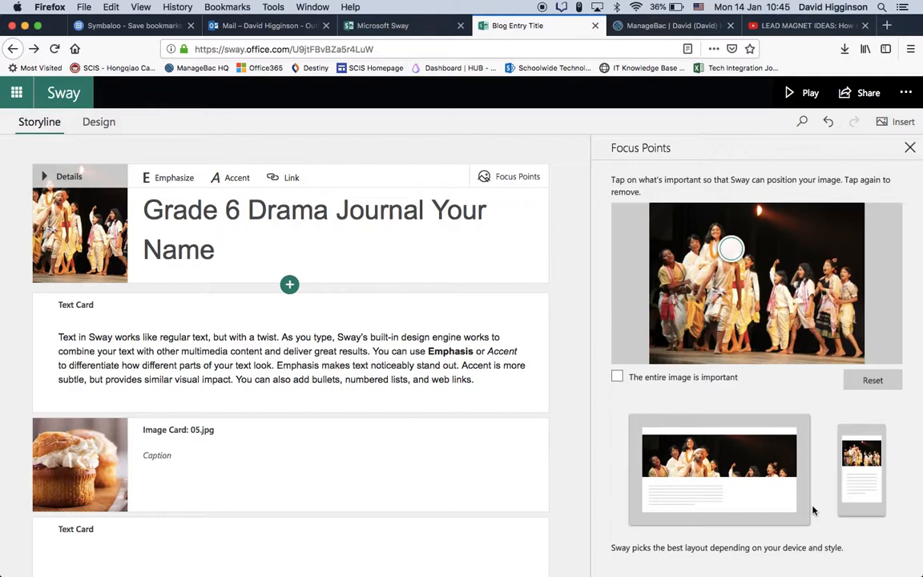
mouse_move(247, 327)
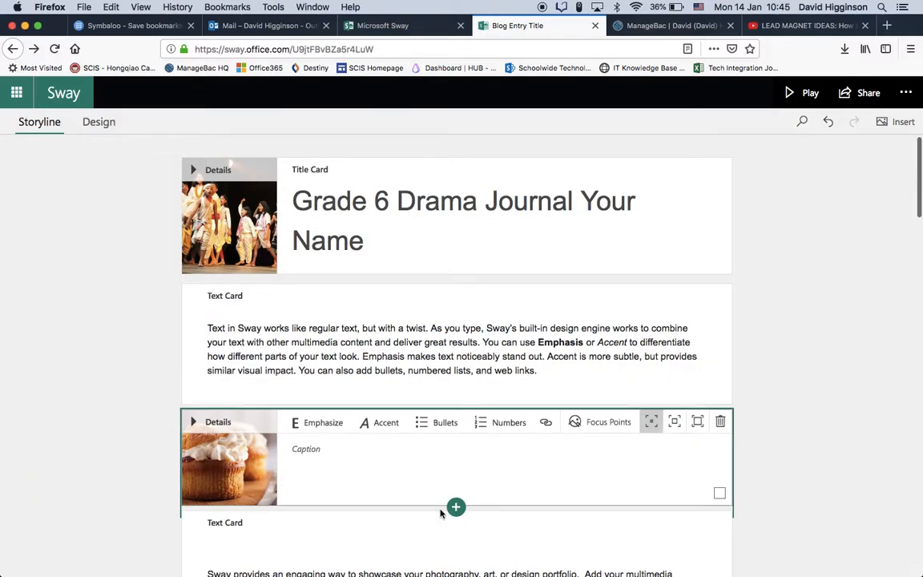
Preview the journal pages in Design view and scroll the storyline down to the cupcake image card.
scroll("down", 3)
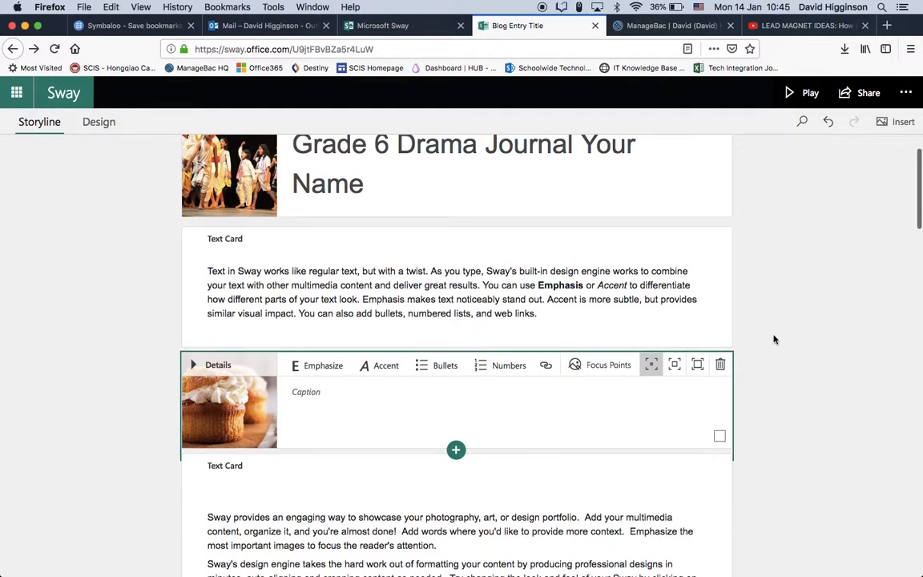
left_click(99, 122)
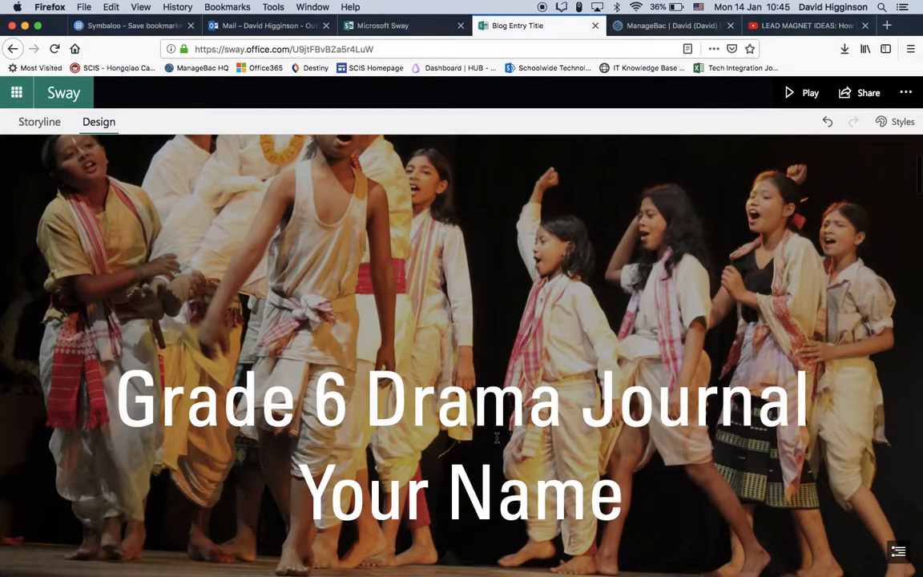
scroll("down", 3)
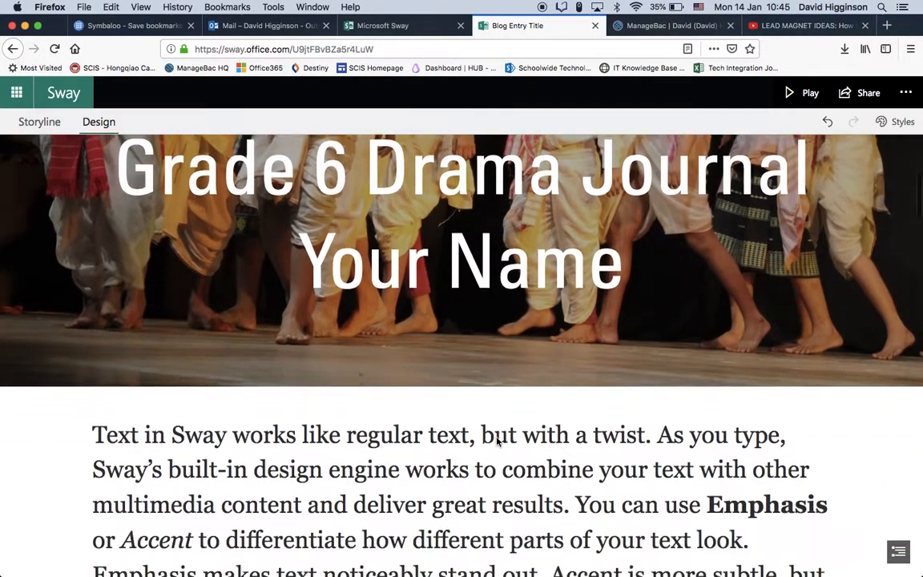
scroll("down", 3)
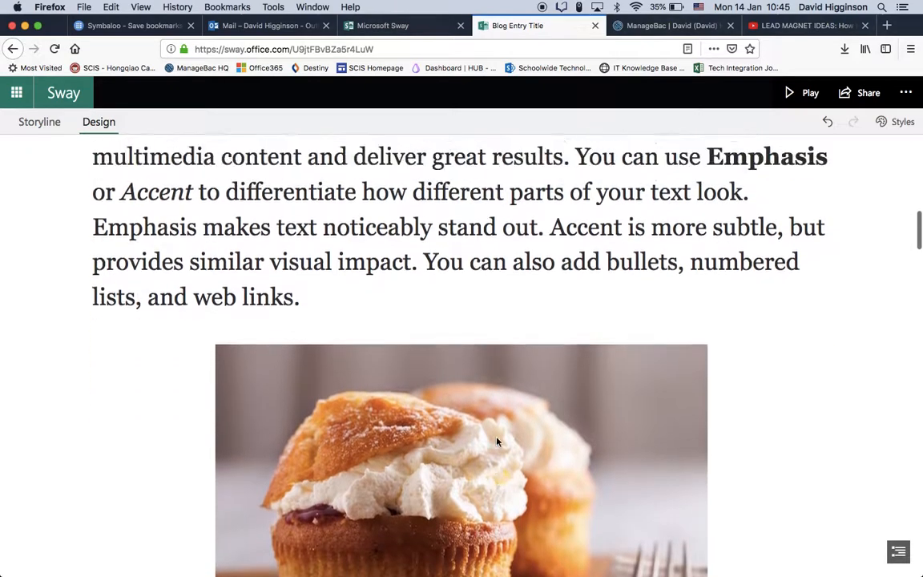
scroll("down", 3)
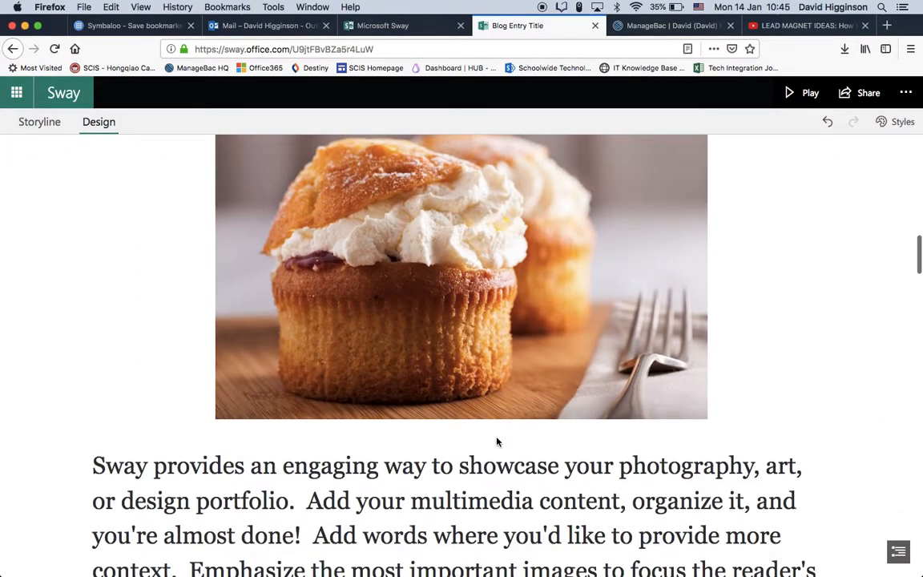
mouse_move(516, 362)
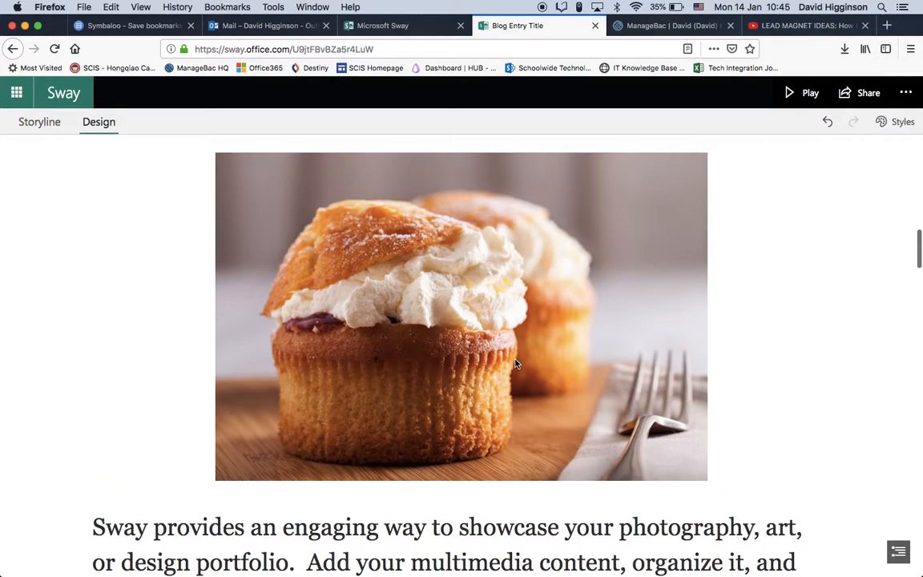
left_click(38, 122)
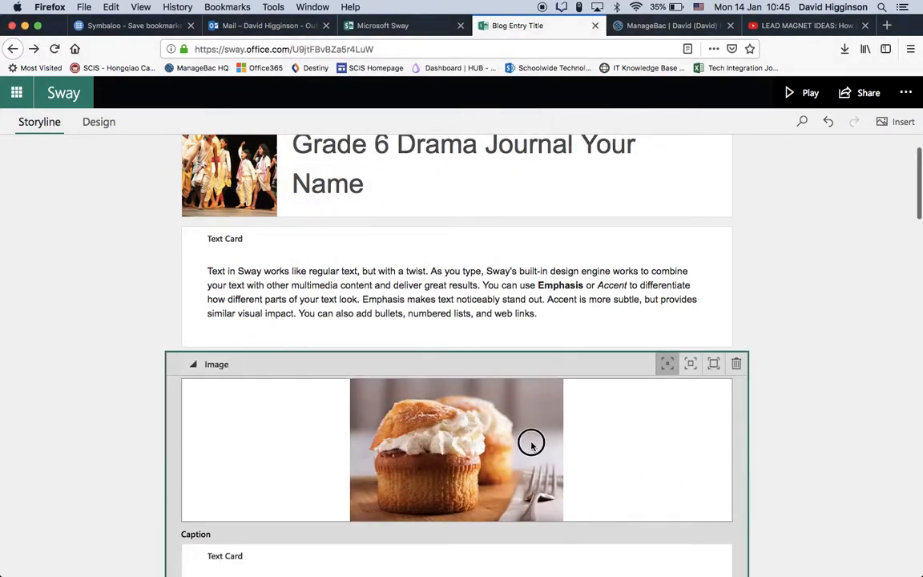
scroll("down", 3)
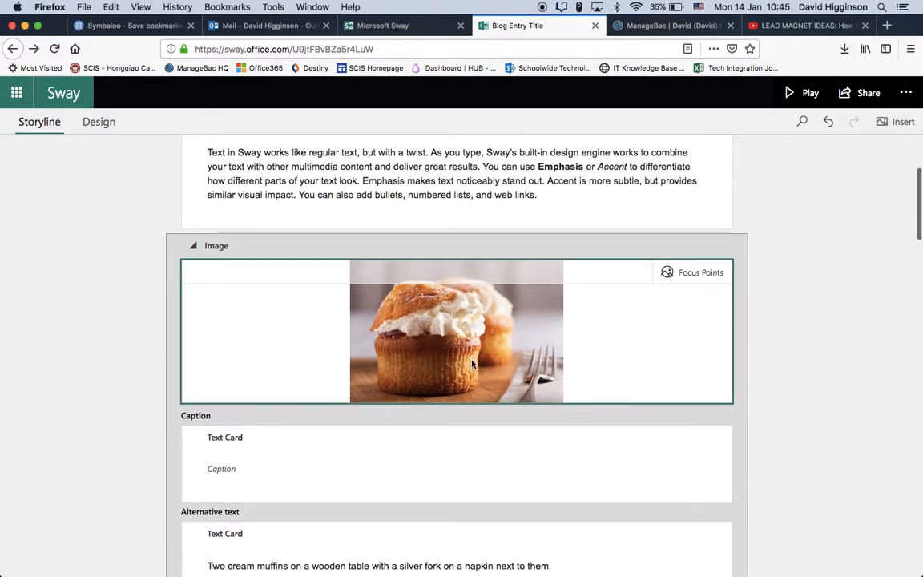
scroll("down", 3)
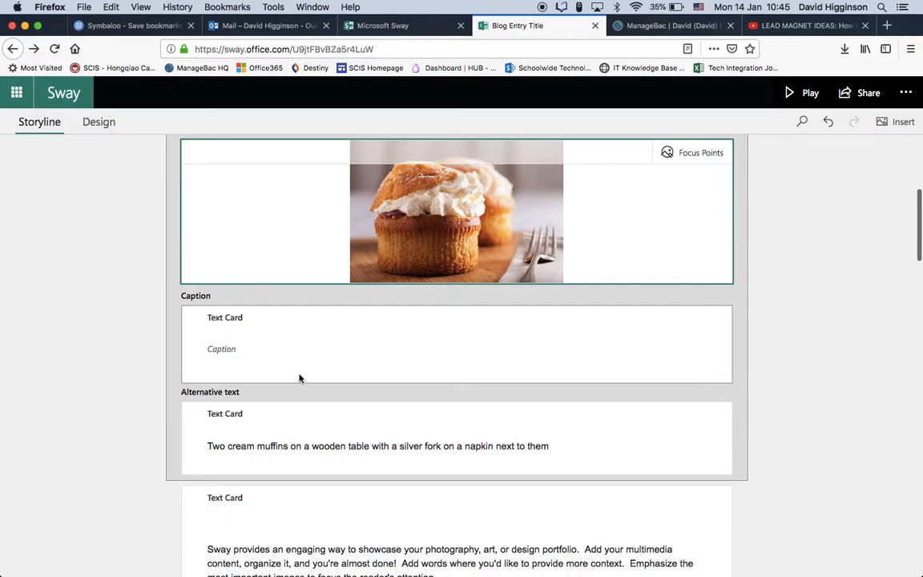
mouse_move(246, 398)
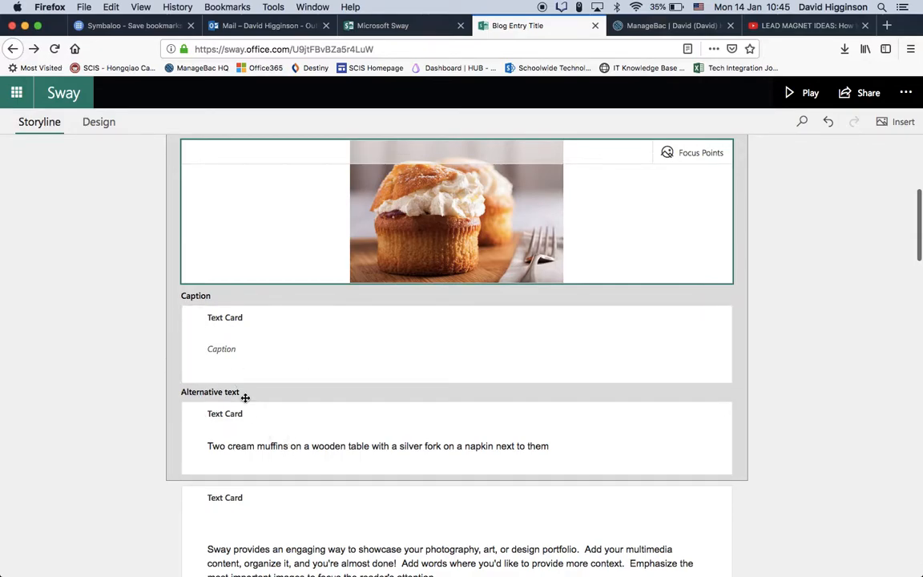
mouse_move(287, 332)
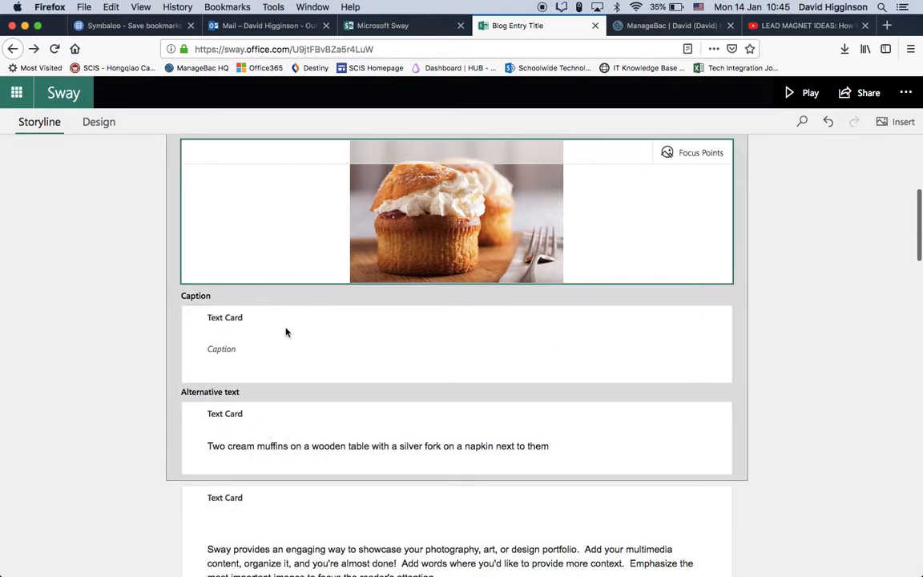
Enter 'Cup' in the cupcake image caption, preview it, and reopen the caption for editing.
left_click(226, 349)
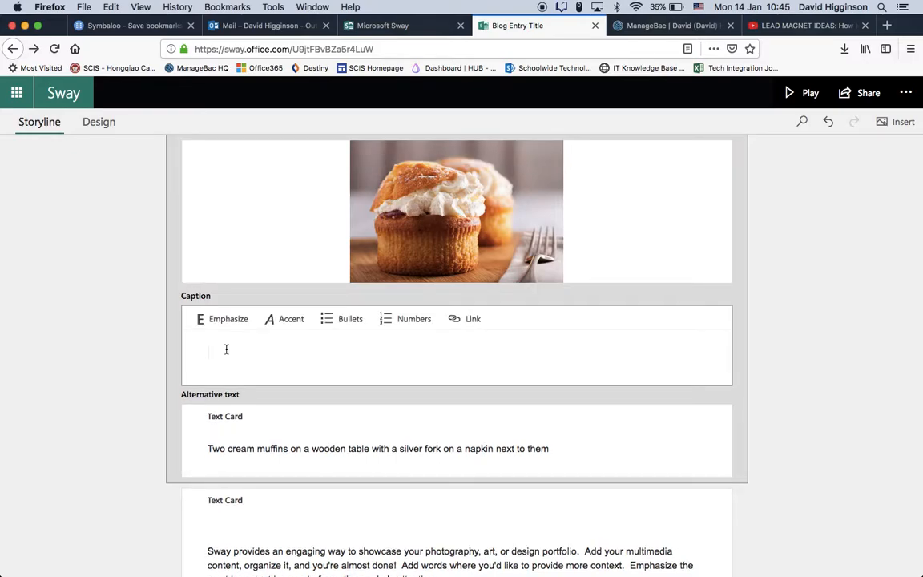
type("Cupcake")
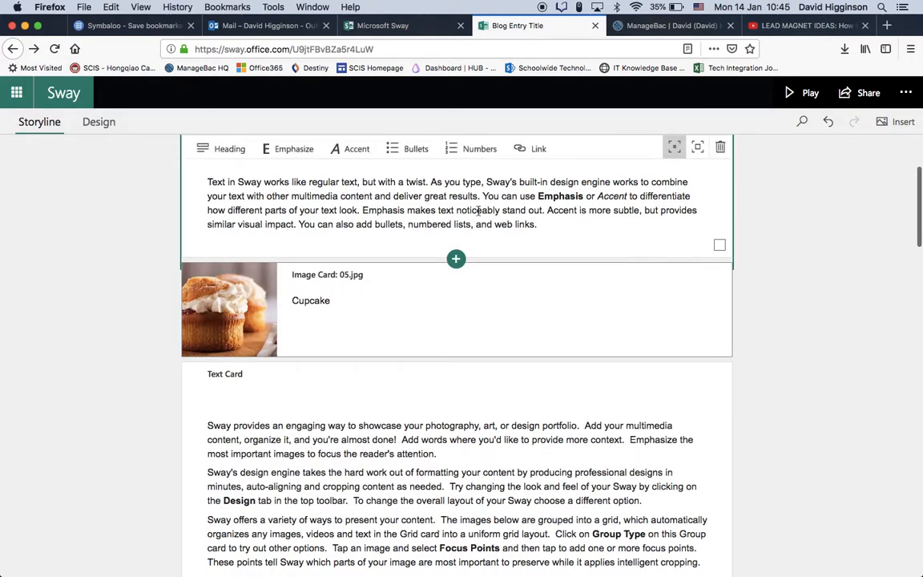
left_click(97, 122)
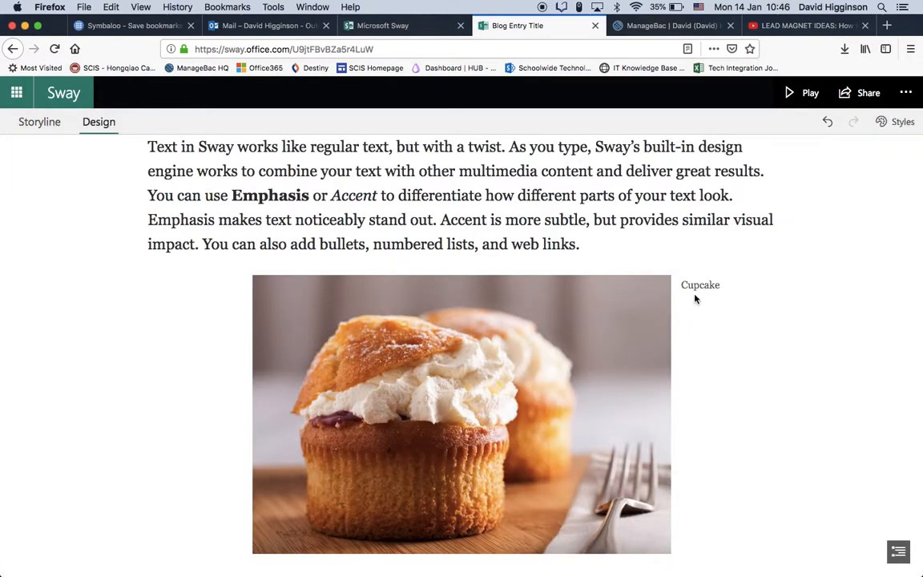
mouse_move(731, 295)
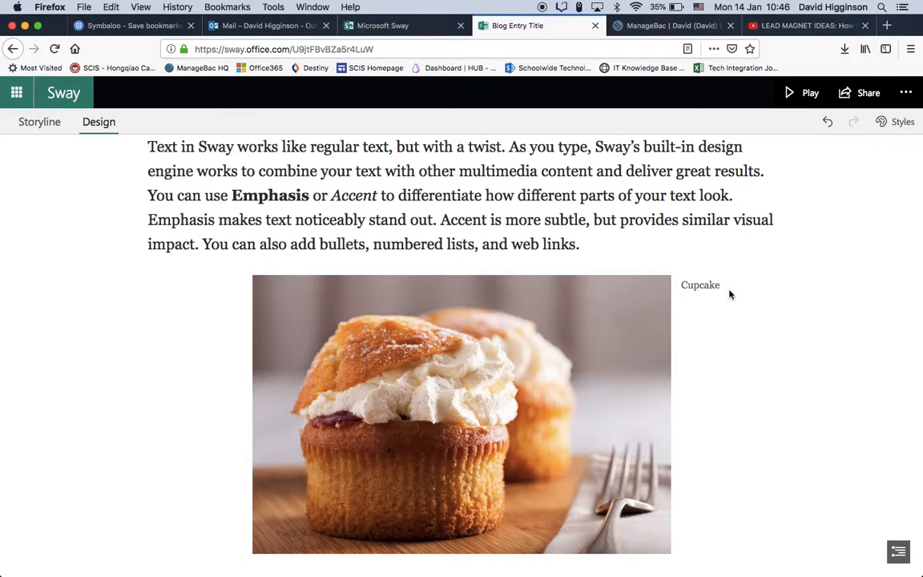
mouse_move(490, 433)
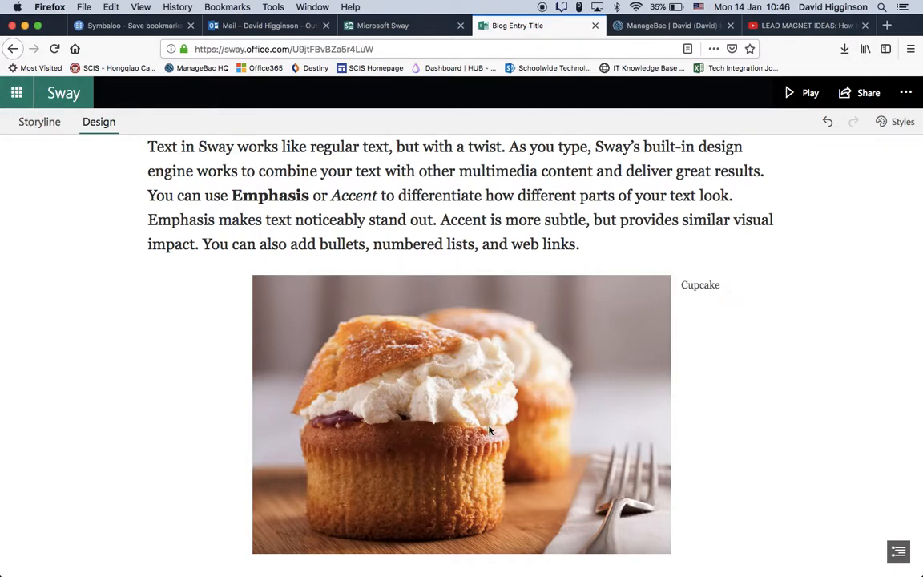
left_click(38, 122)
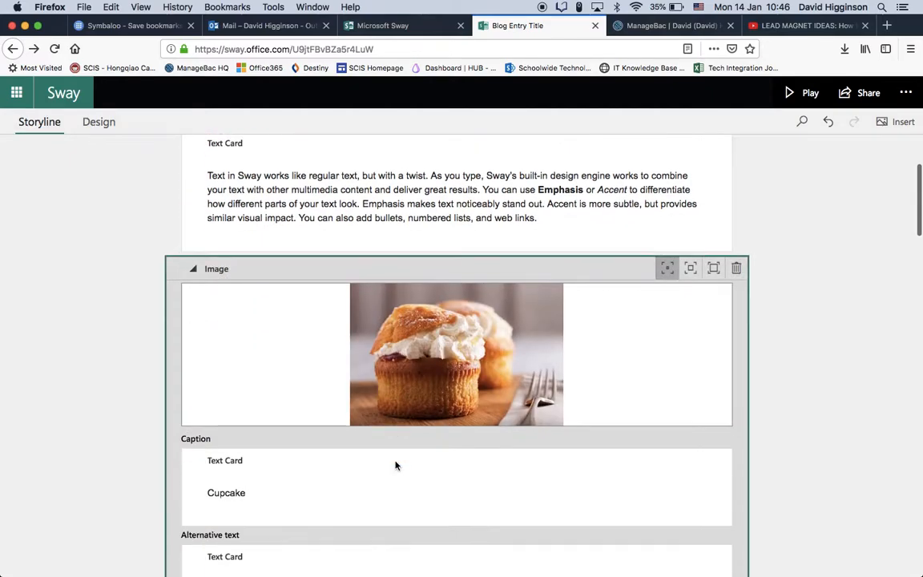
scroll("down", 3)
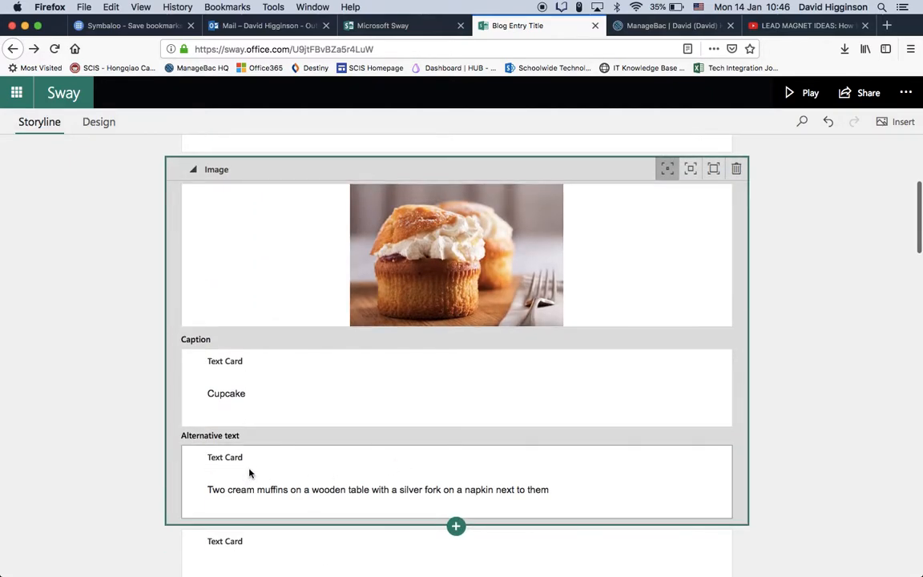
mouse_move(413, 377)
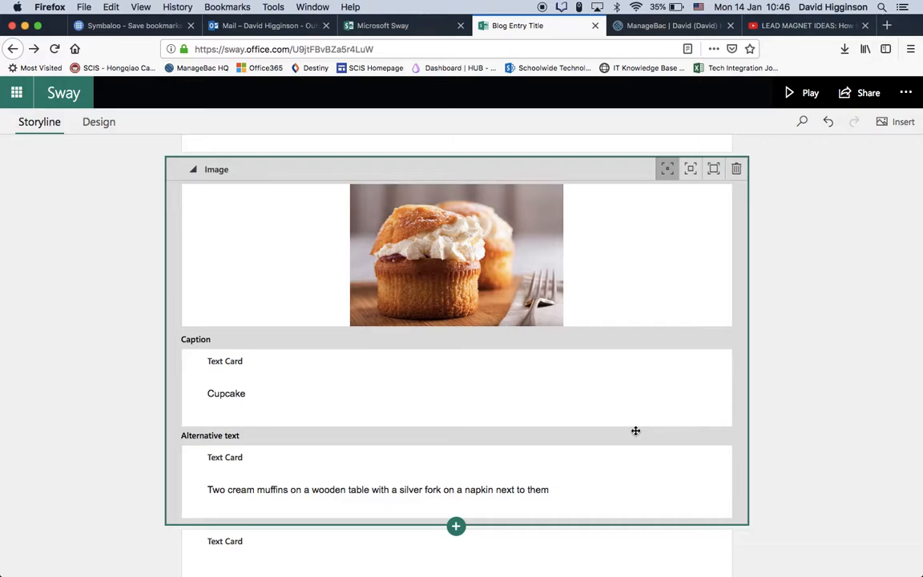
mouse_move(448, 391)
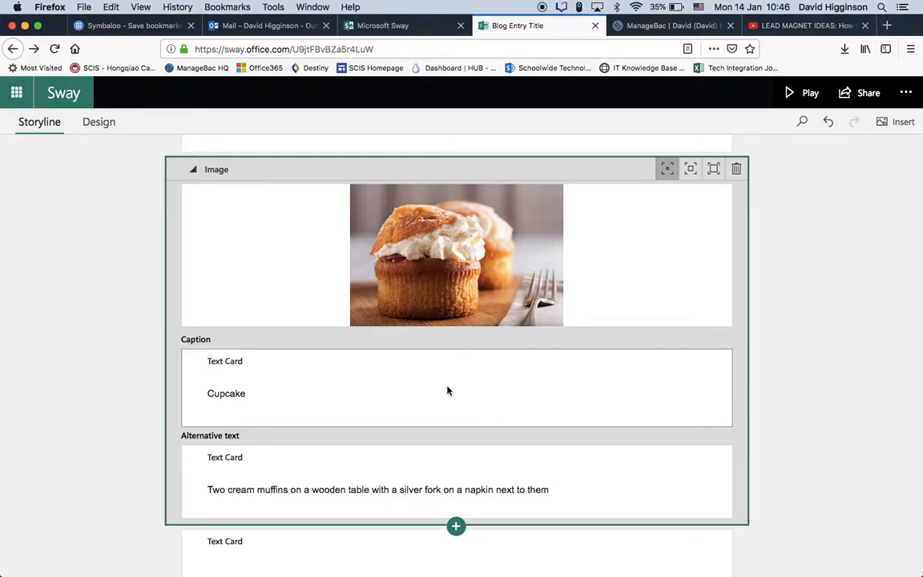
left_click(226, 394)
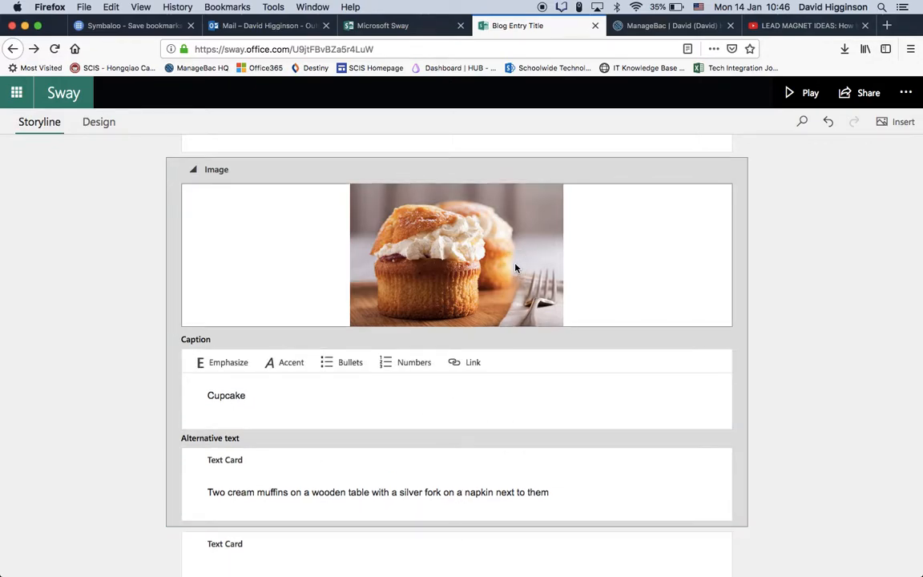
Collapse the cupcake image card and delete its picture, leaving an empty image placeholder.
left_click(199, 170)
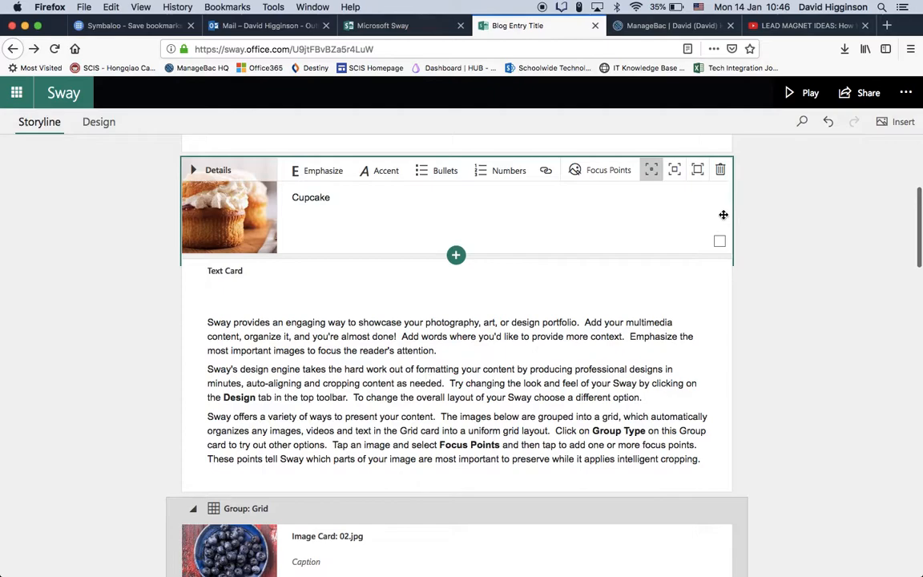
left_click(718, 240)
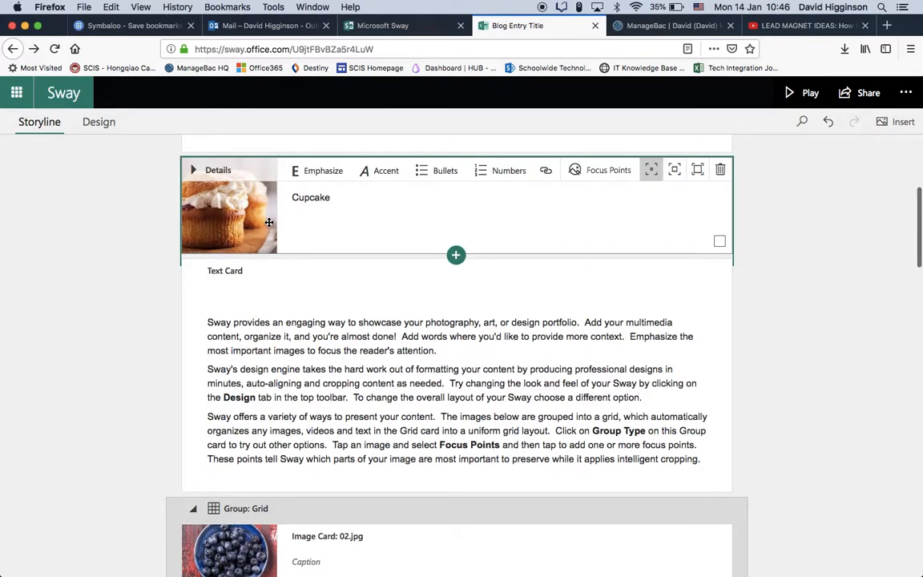
left_click(718, 241)
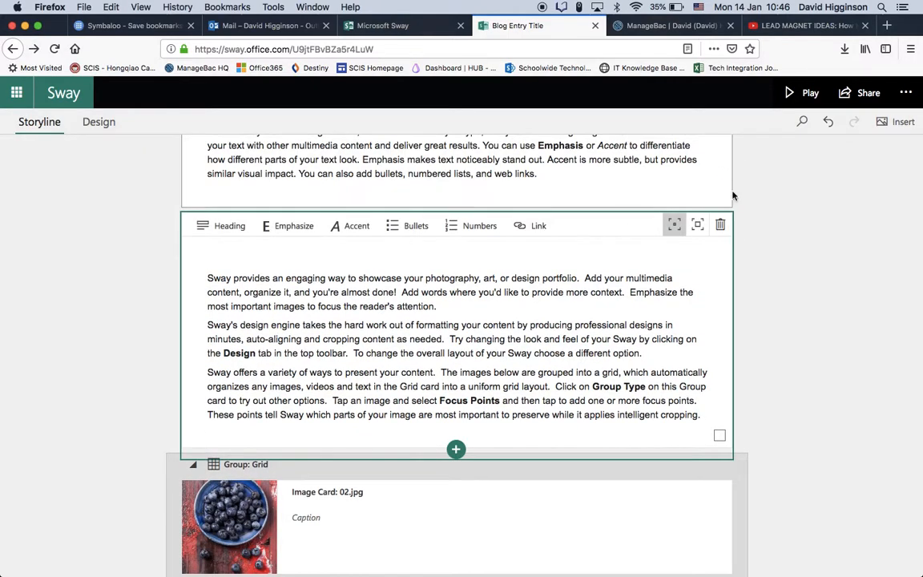
scroll("up", 3)
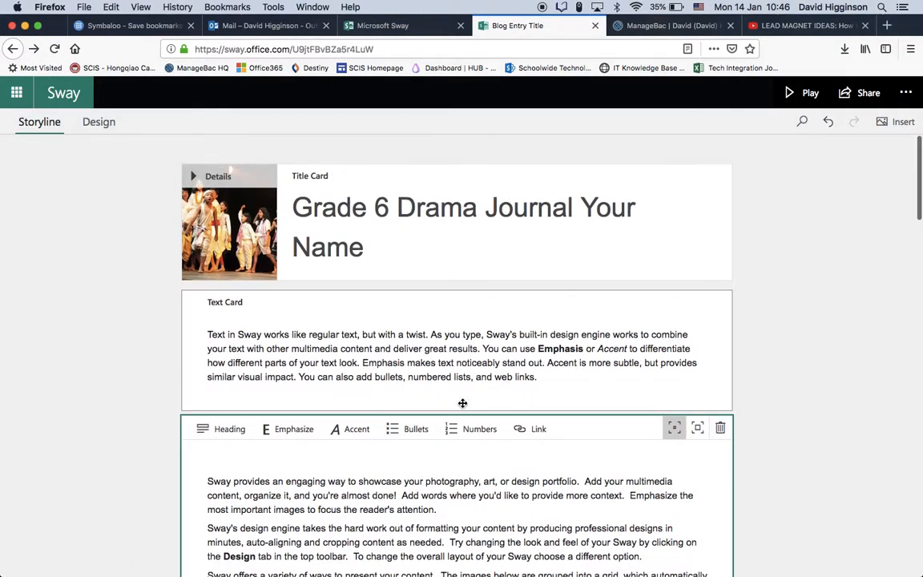
scroll("down", 3)
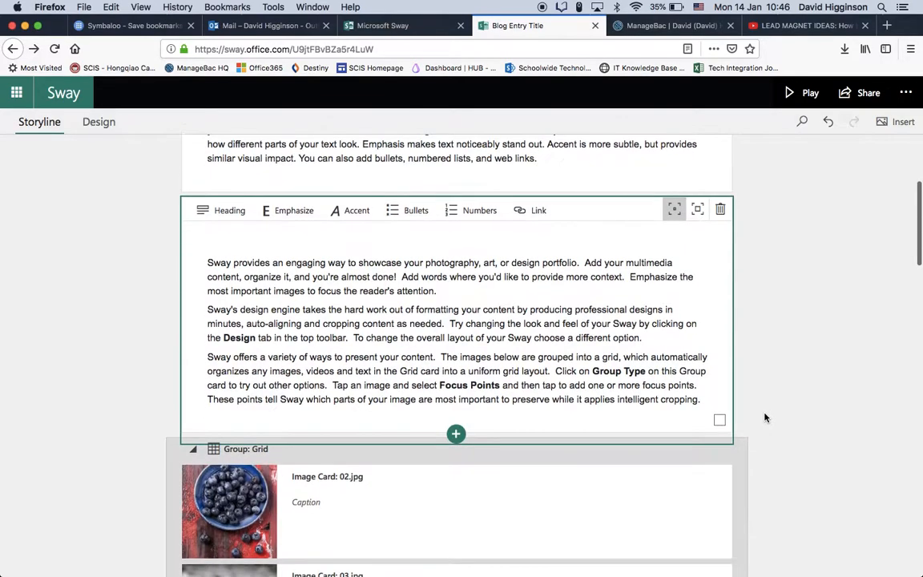
left_click(455, 432)
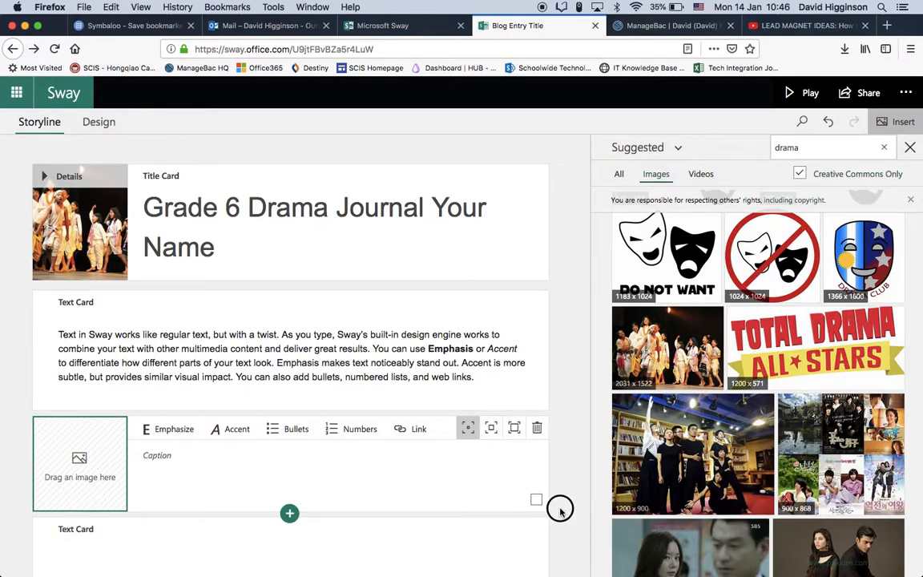
mouse_move(561, 439)
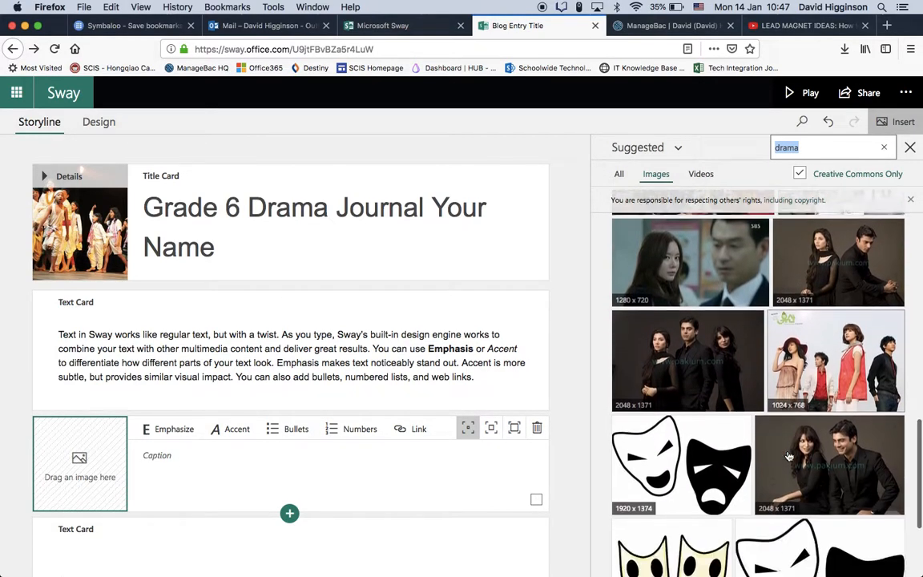
Fill the empty image card with the black-and-white theatre masks picture.
left_click(681, 465)
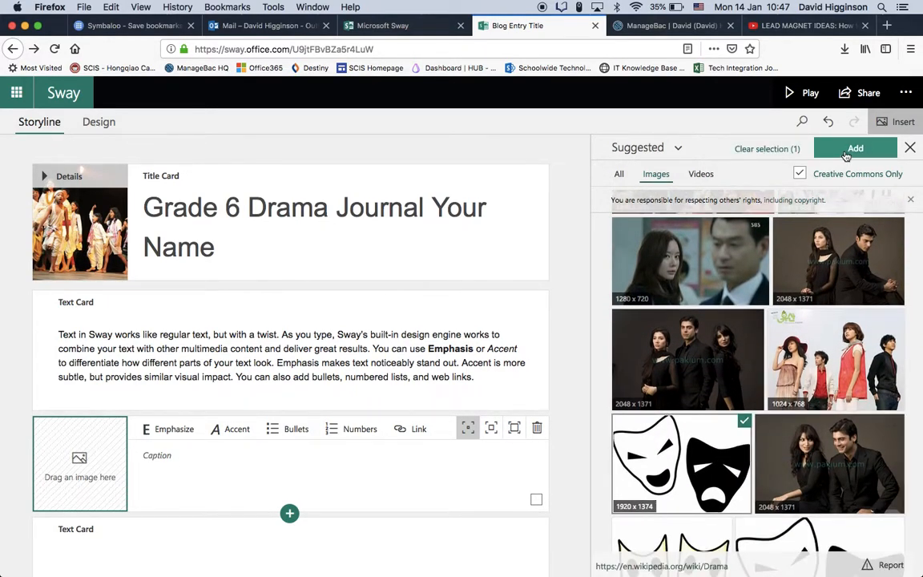
left_click(853, 148)
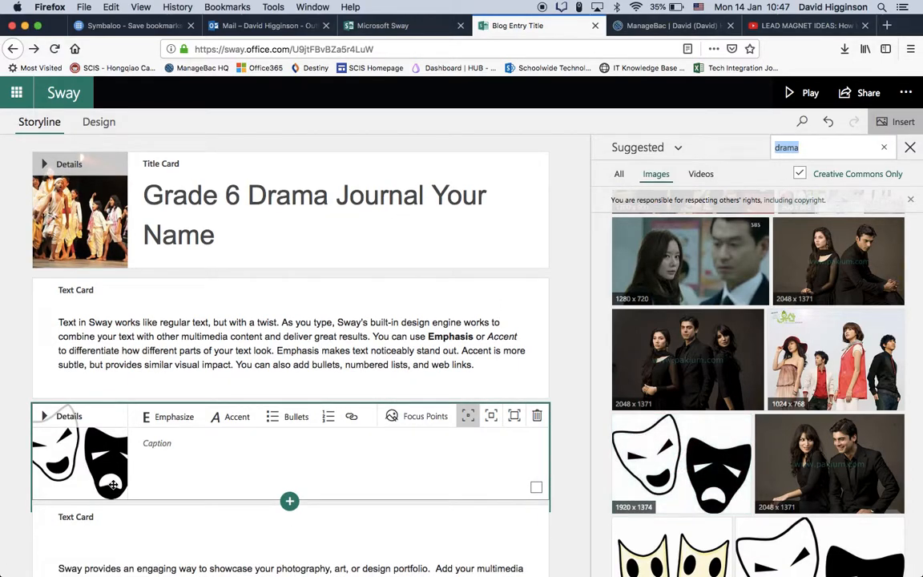
Mark the middle of the masks picture as its focus point.
left_click(909, 147)
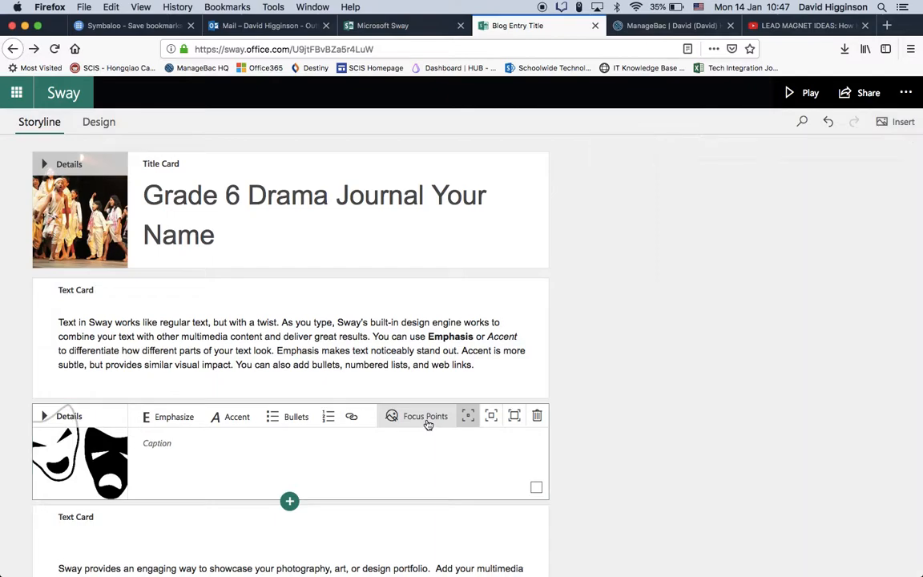
left_click(425, 417)
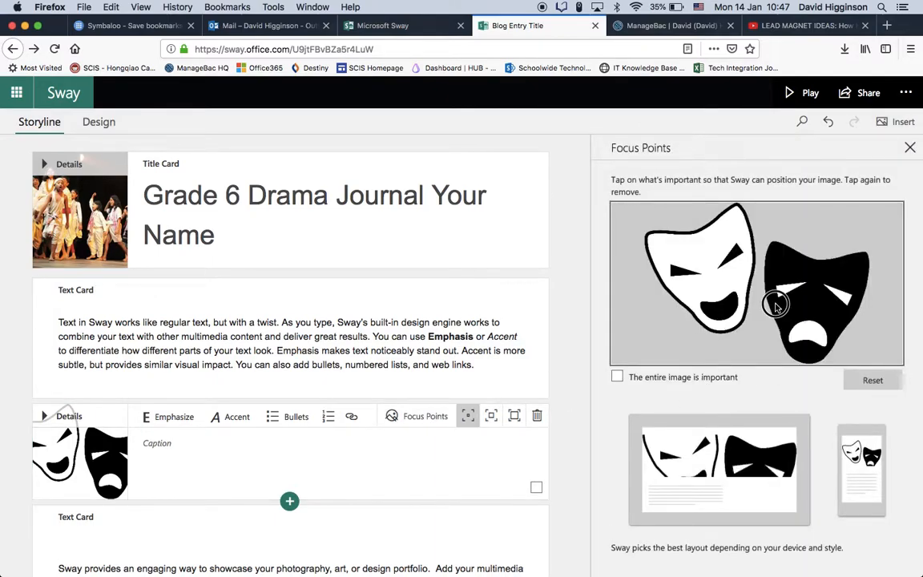
left_click(750, 285)
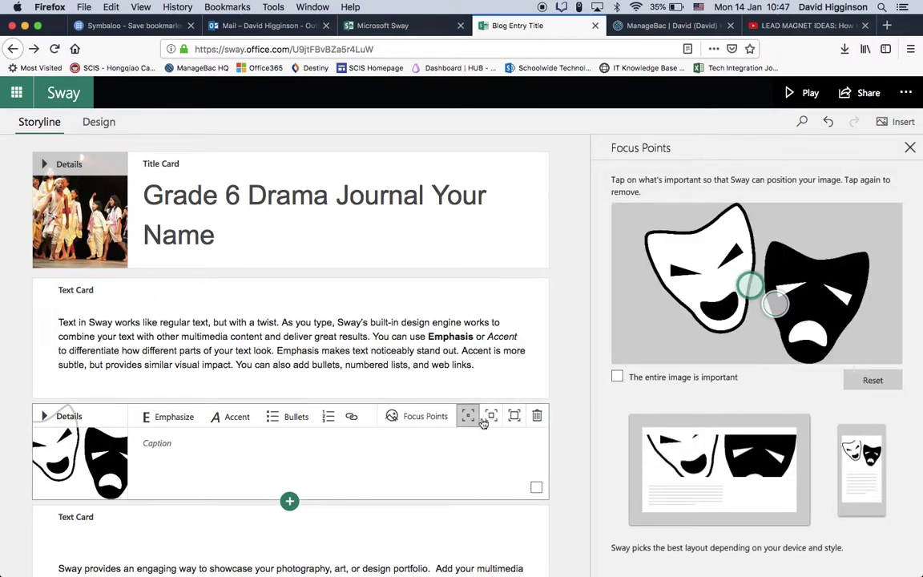
mouse_move(468, 416)
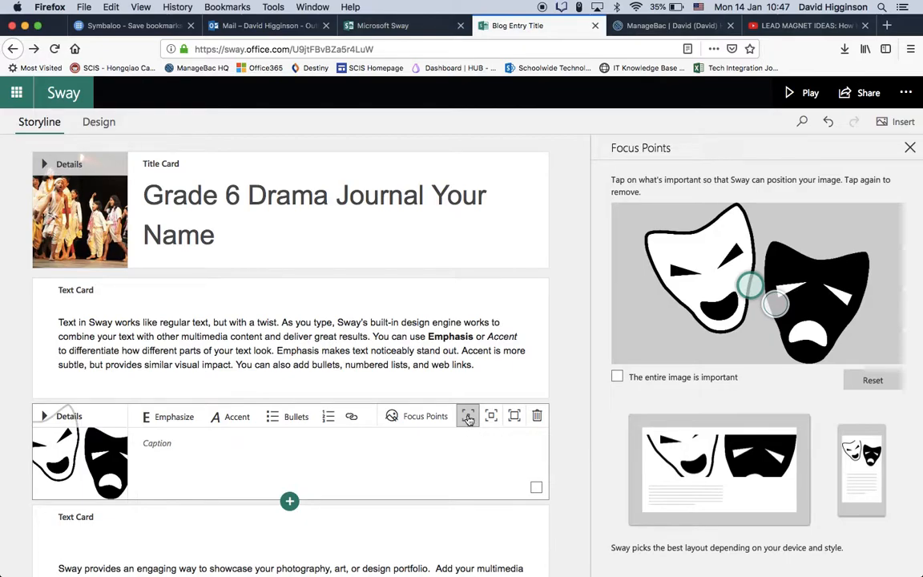
mouse_move(510, 417)
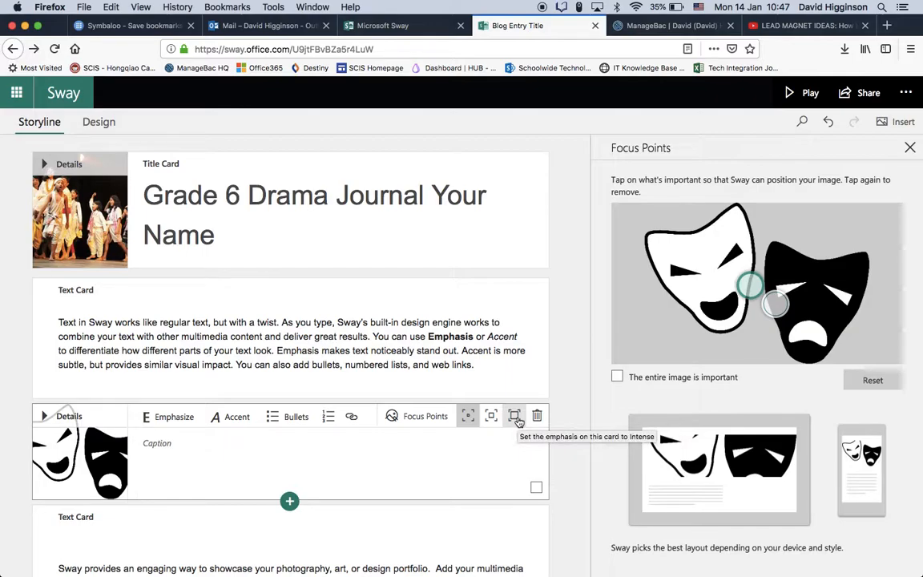
left_click(910, 148)
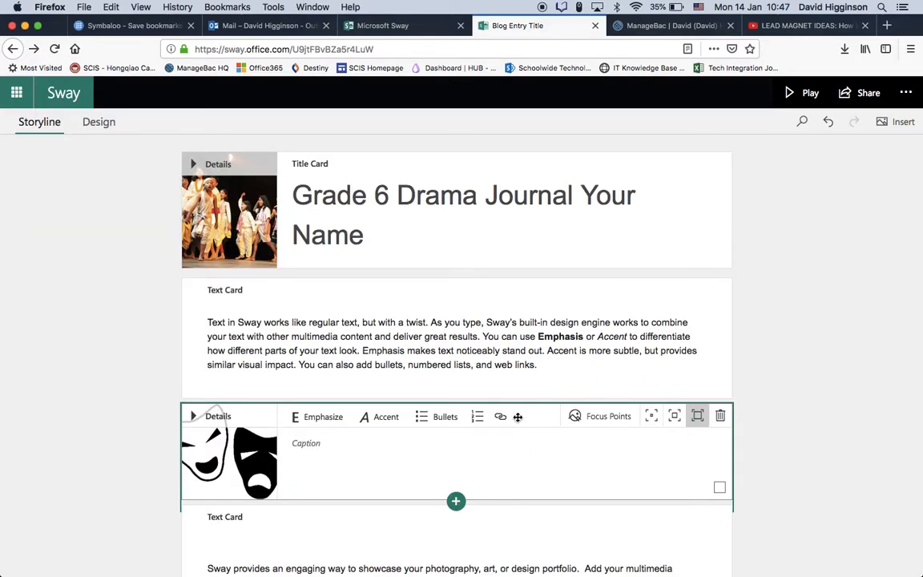
Check the masks image beside its text paragraph in the reader preview, then resume editing.
left_click(100, 122)
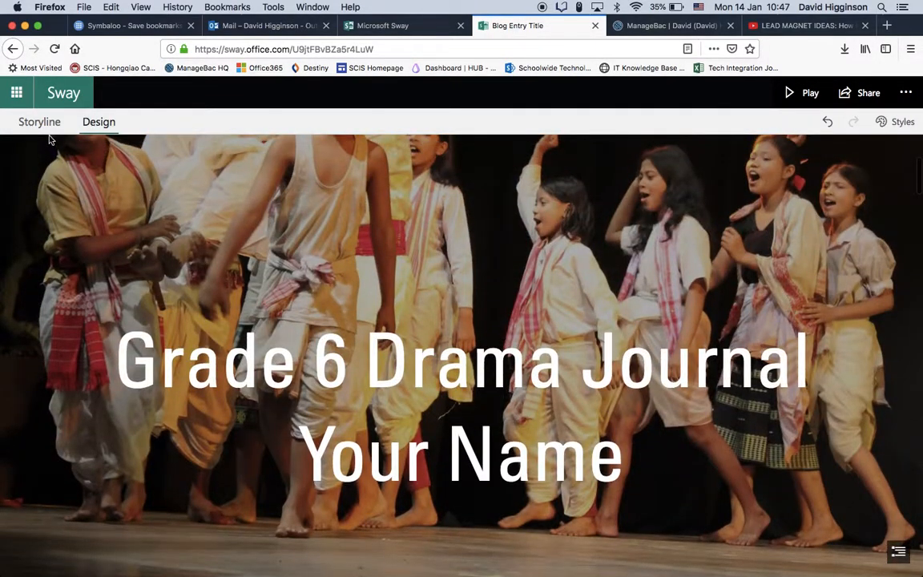
left_click(38, 121)
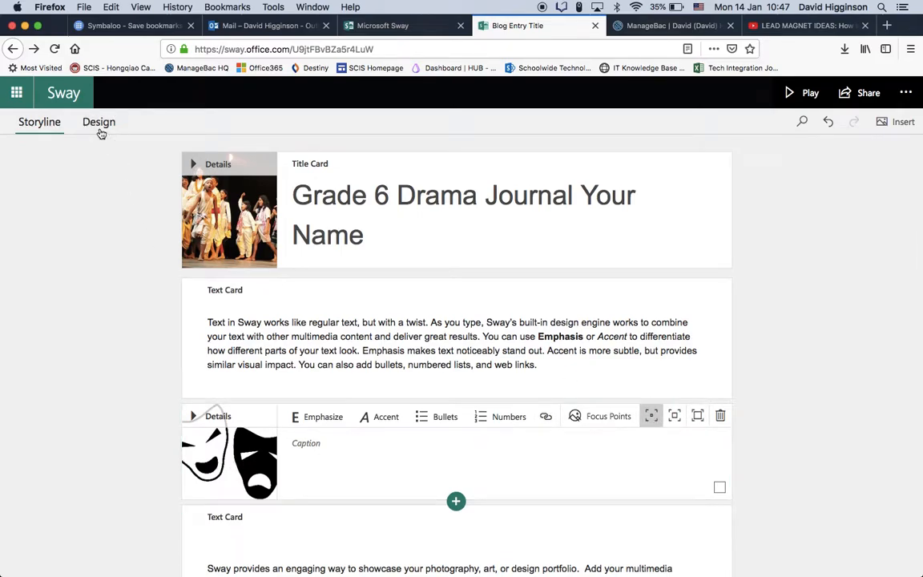
left_click(99, 122)
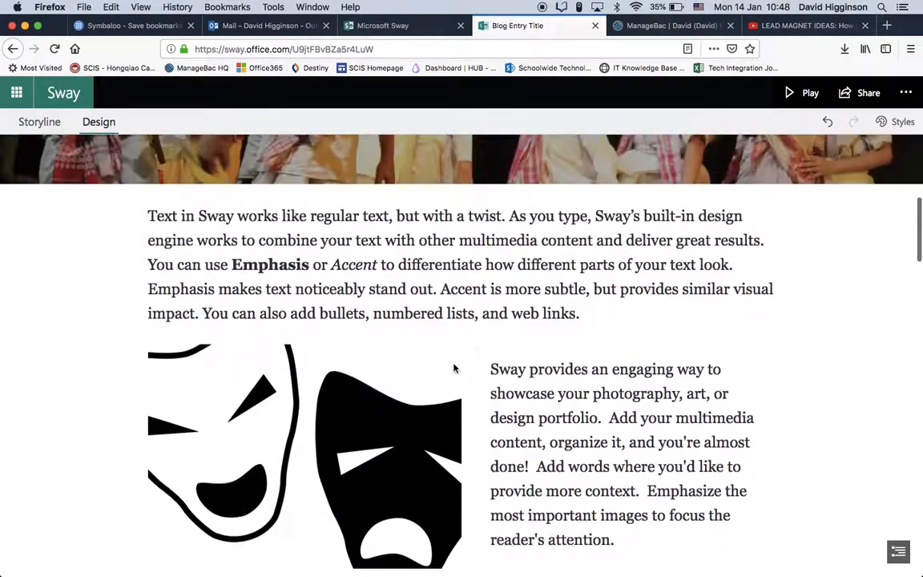
scroll("down", 3)
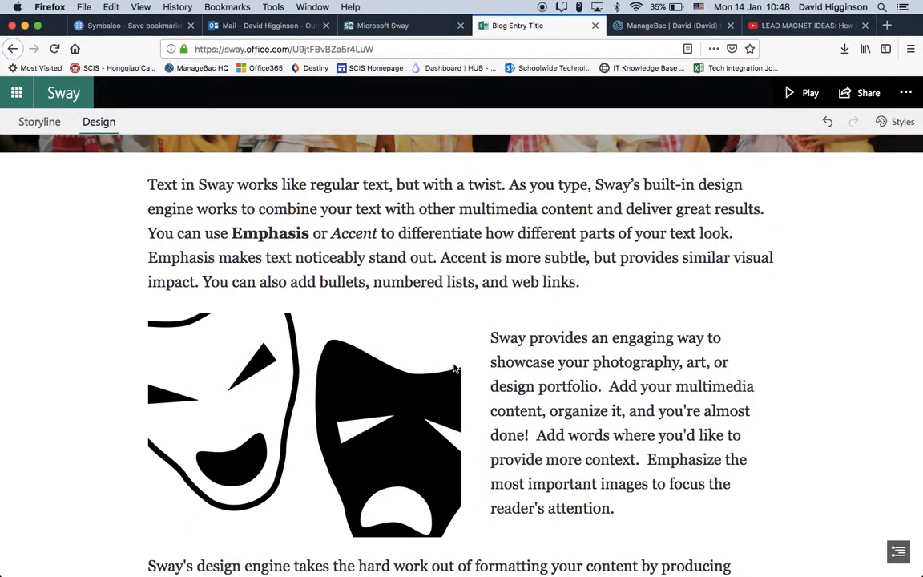
mouse_move(54, 135)
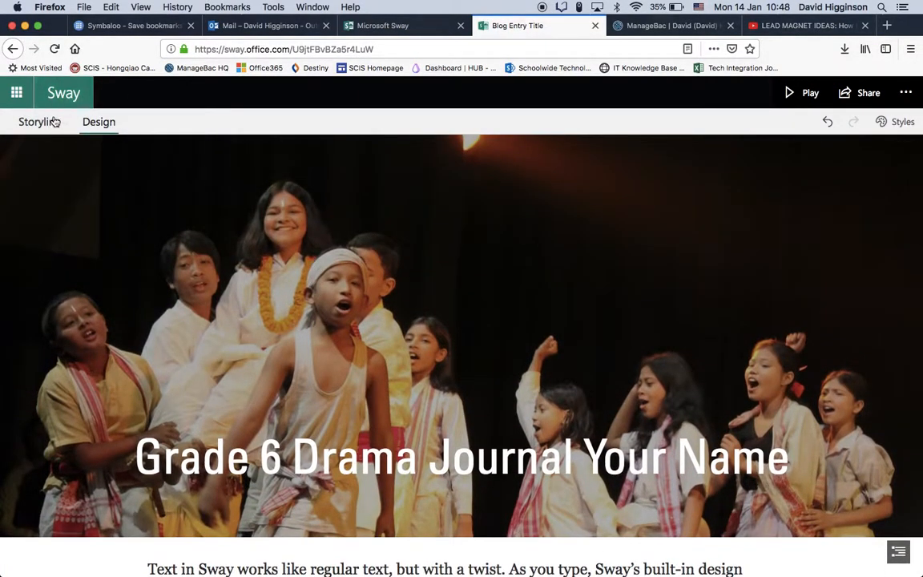
left_click(36, 122)
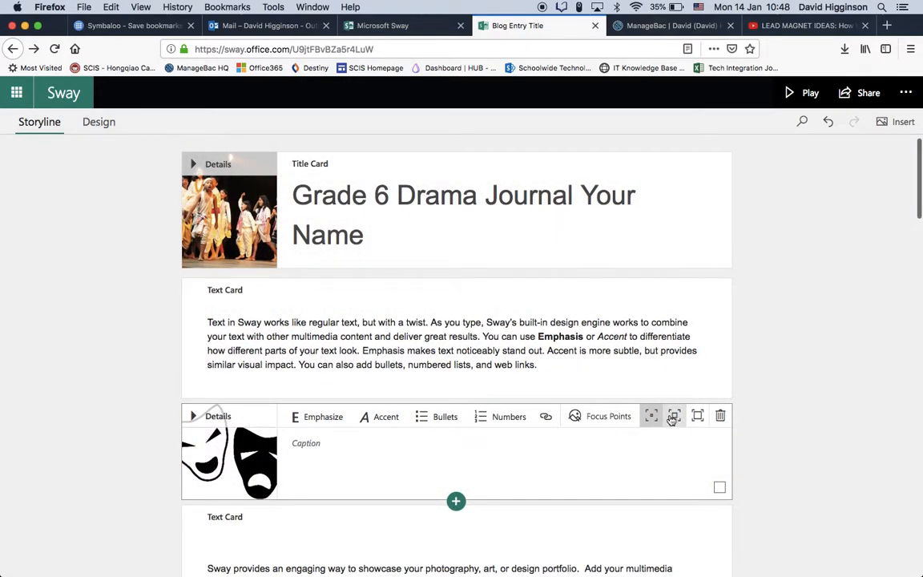
Caption the masks image card 'Masks' and check it in the preview.
left_click(324, 443)
type("Masks")
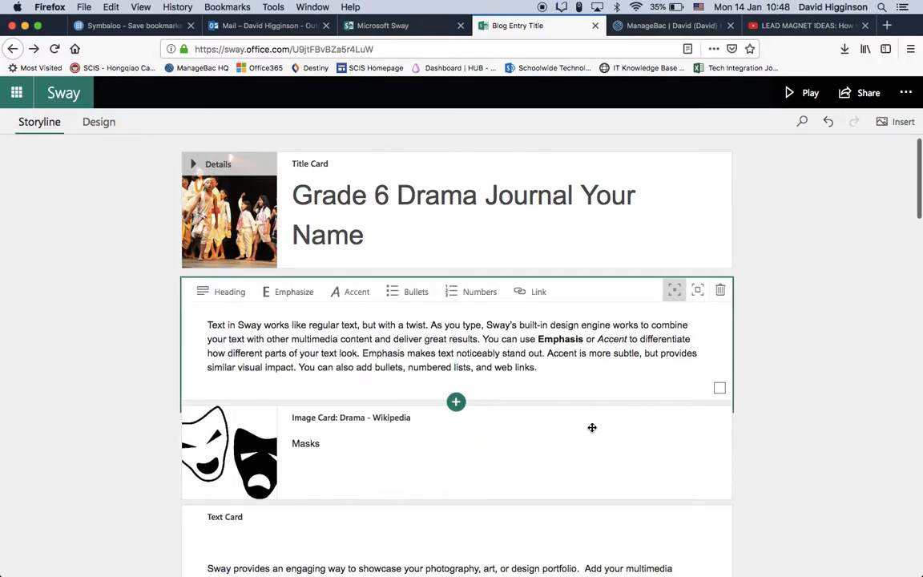
left_click(98, 121)
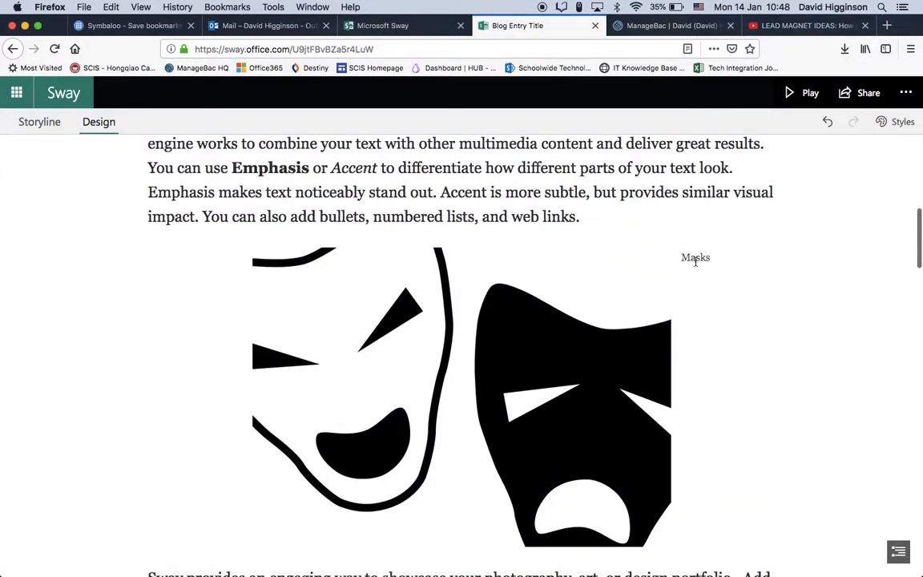
left_click(38, 122)
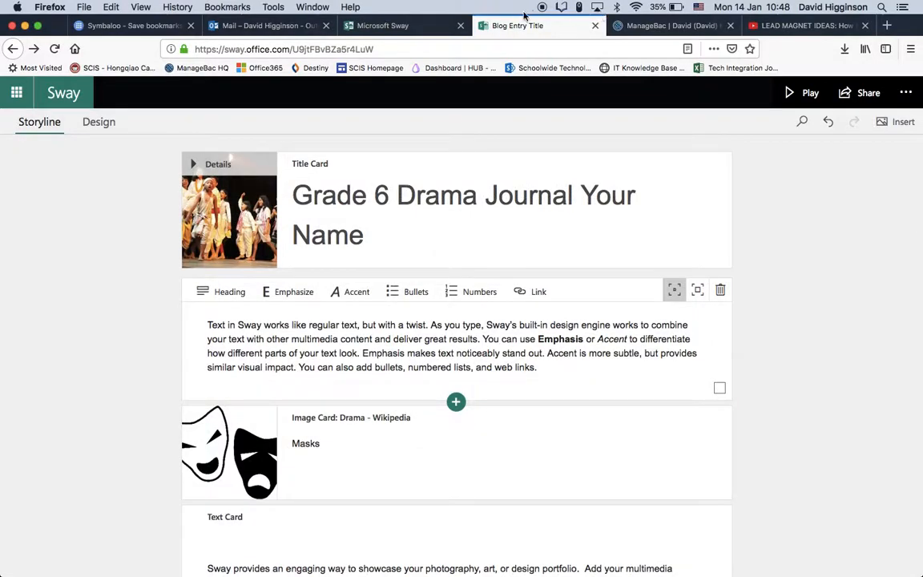